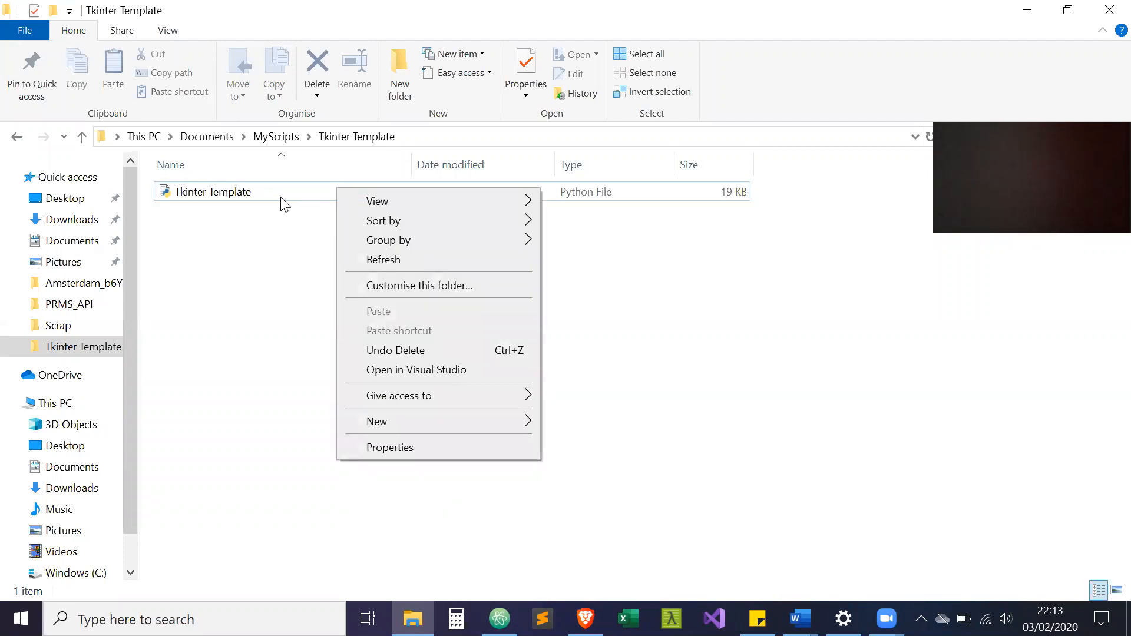
# - Launch the Tkinter Template script from the folder to bring up its Login Page
pyautogui.rightClick(212, 190)
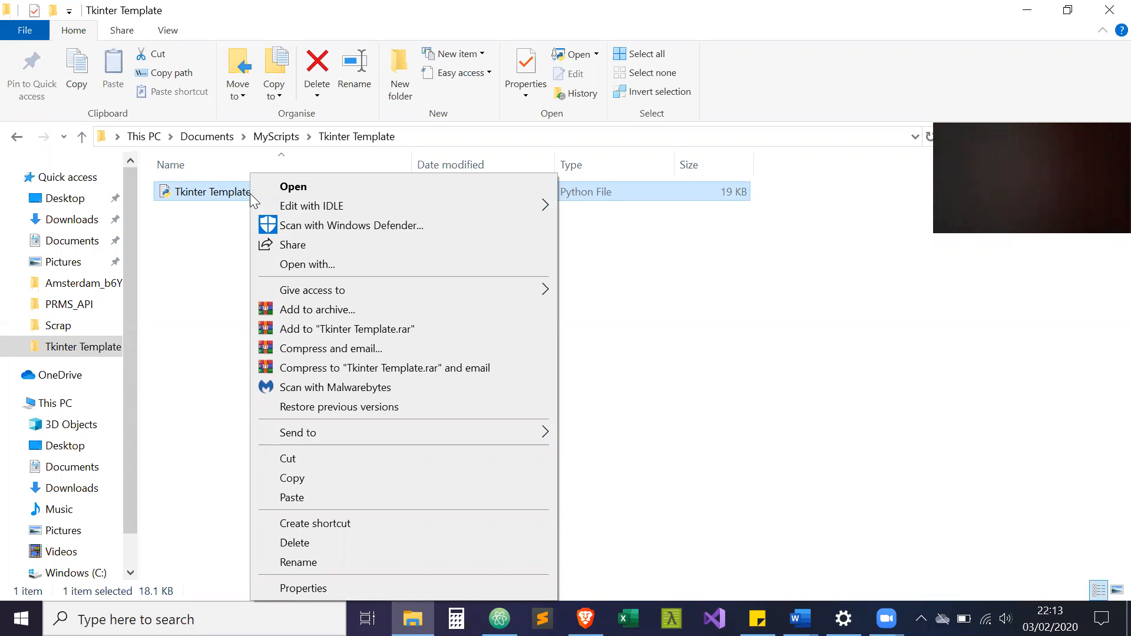
pyautogui.moveTo(222, 215)
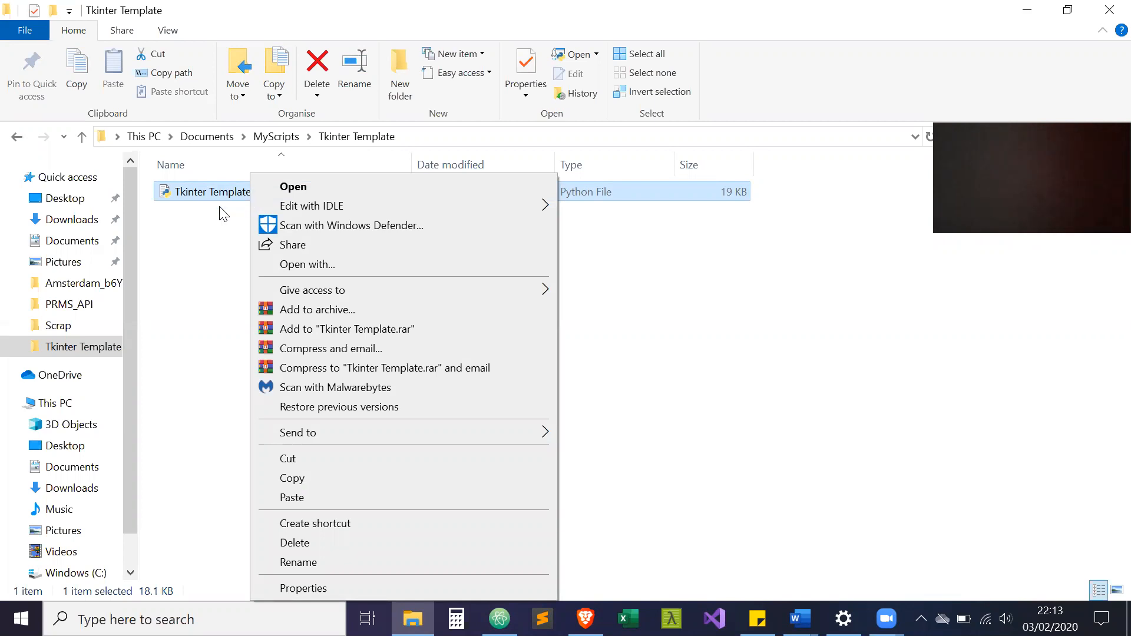
pyautogui.click(213, 221)
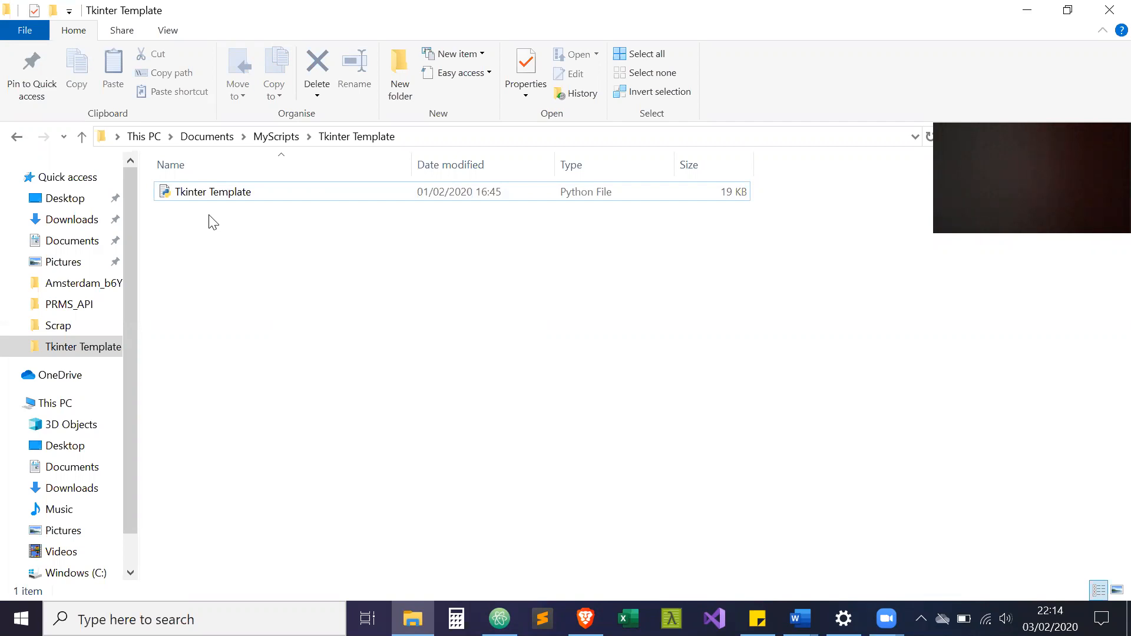
pyautogui.click(213, 192)
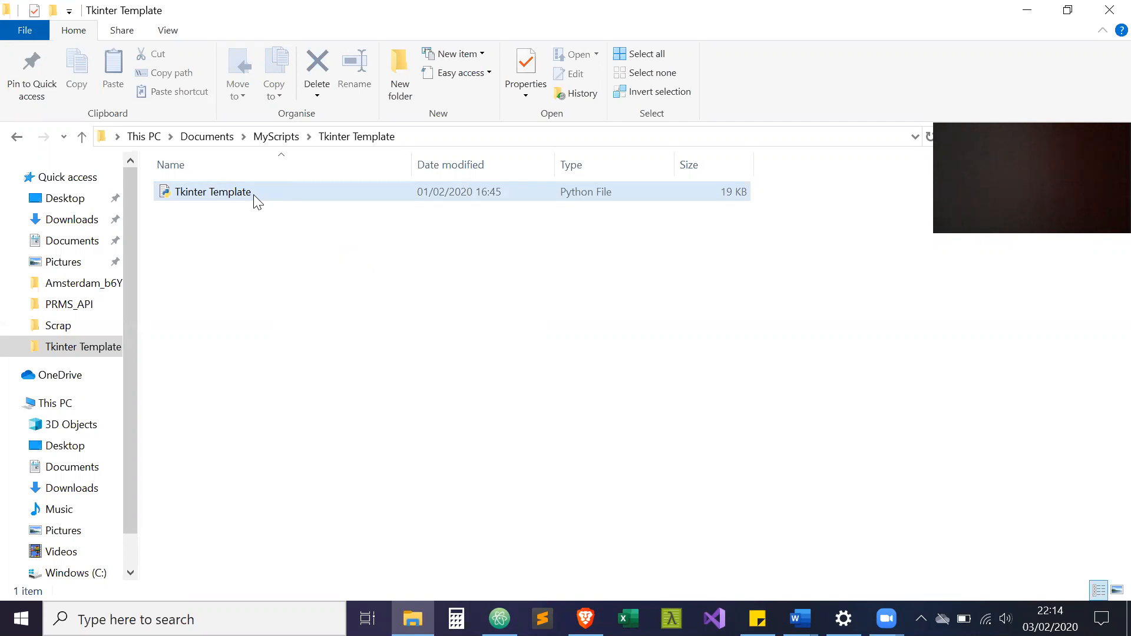
pyautogui.doubleClick(214, 191)
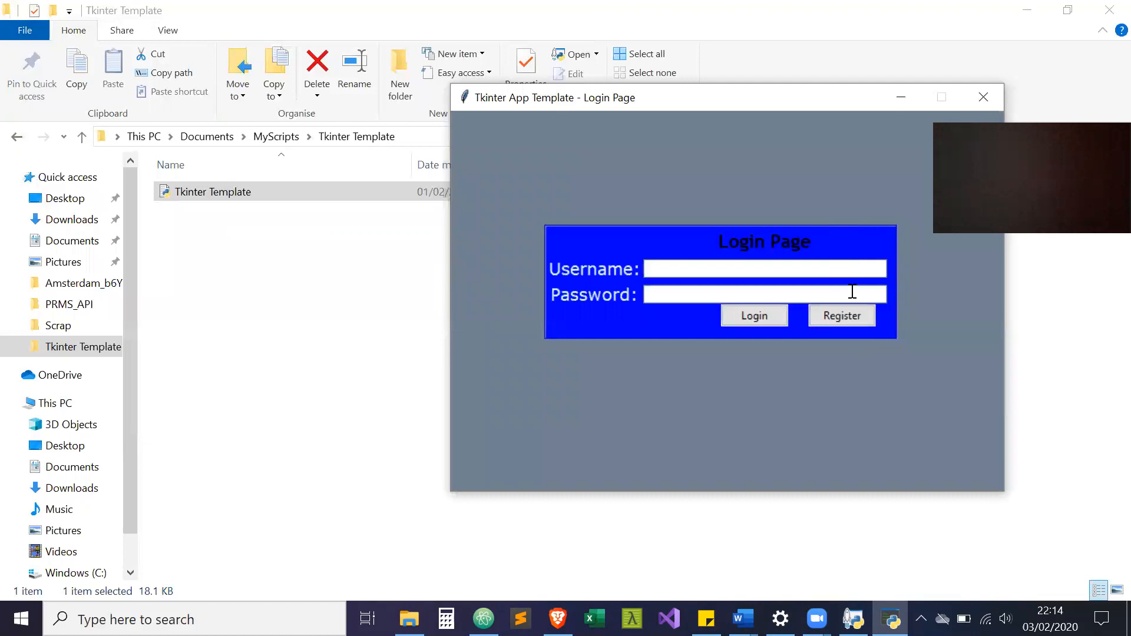
# - Register with username 'admn' and a too-short password, which is rejected with a length warning
pyautogui.click(841, 316)
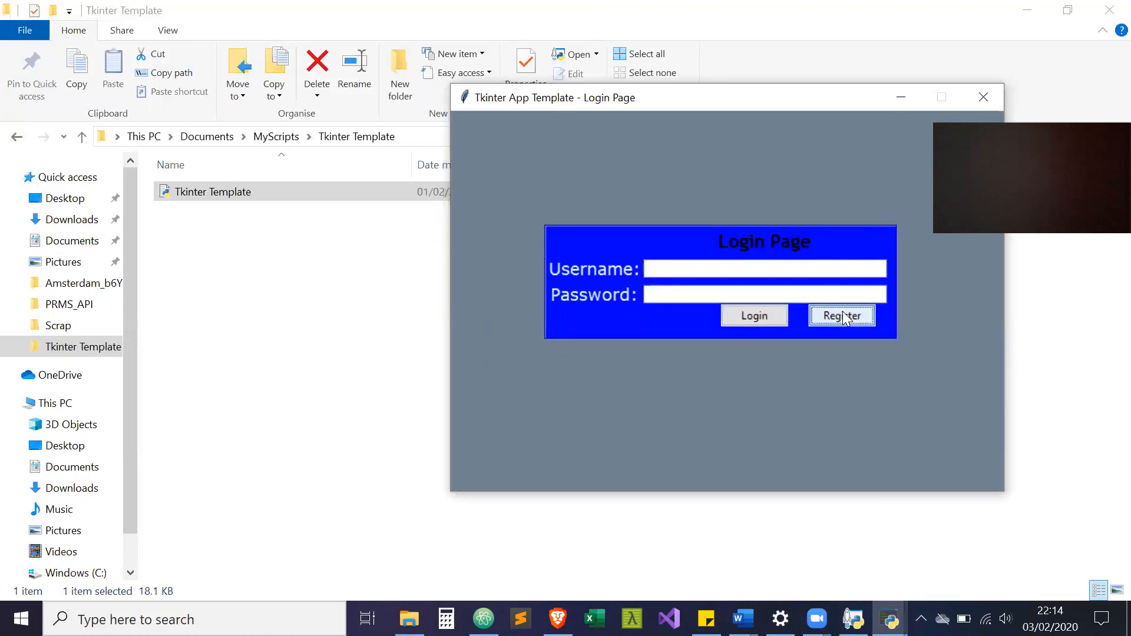
pyautogui.click(841, 315)
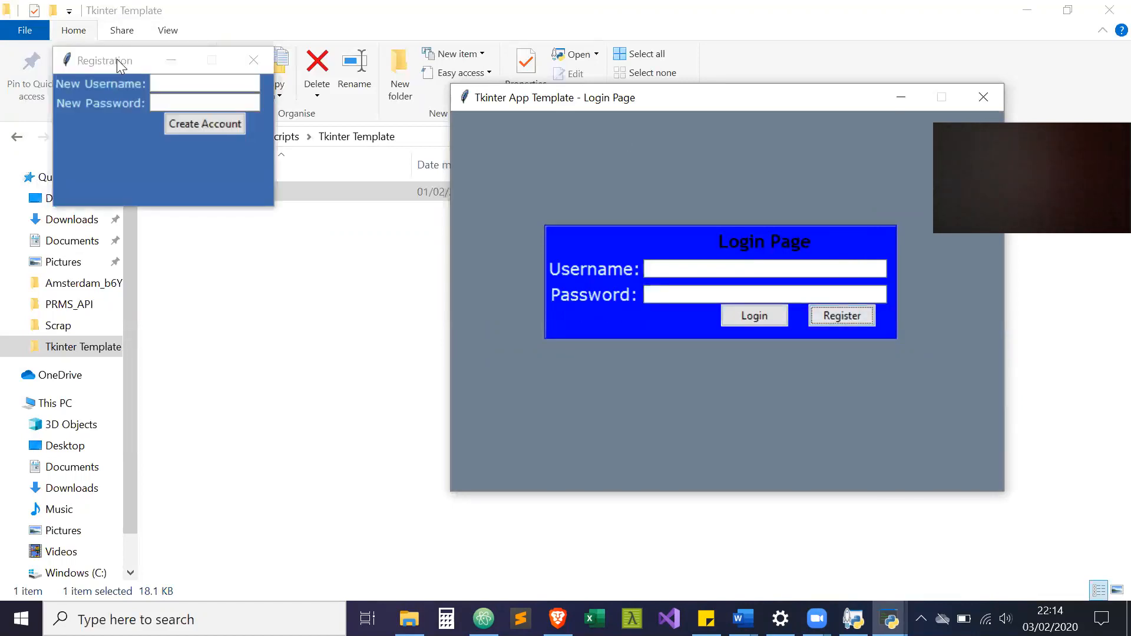
pyautogui.moveTo(109, 60); pyautogui.dragTo(721, 153)
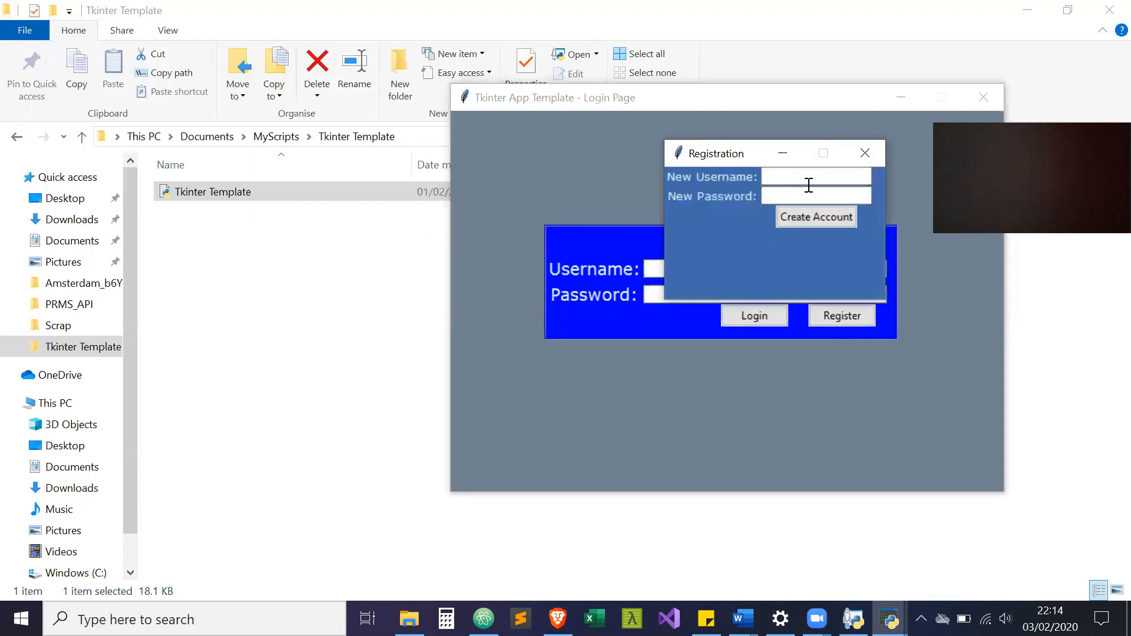
pyautogui.write('admn')
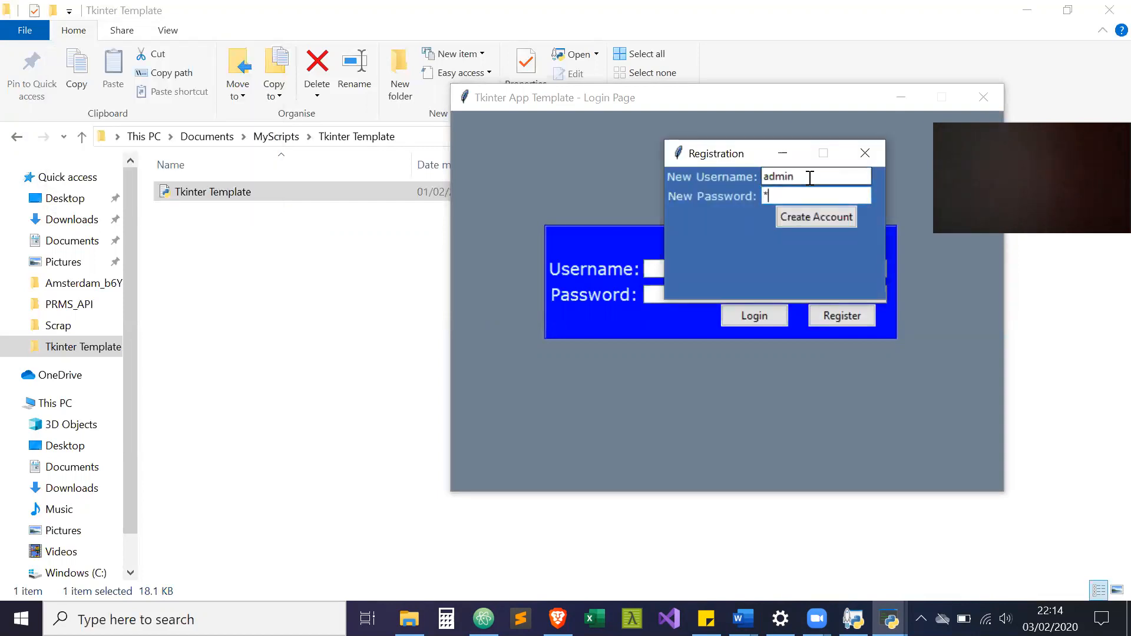
pyautogui.click(815, 217)
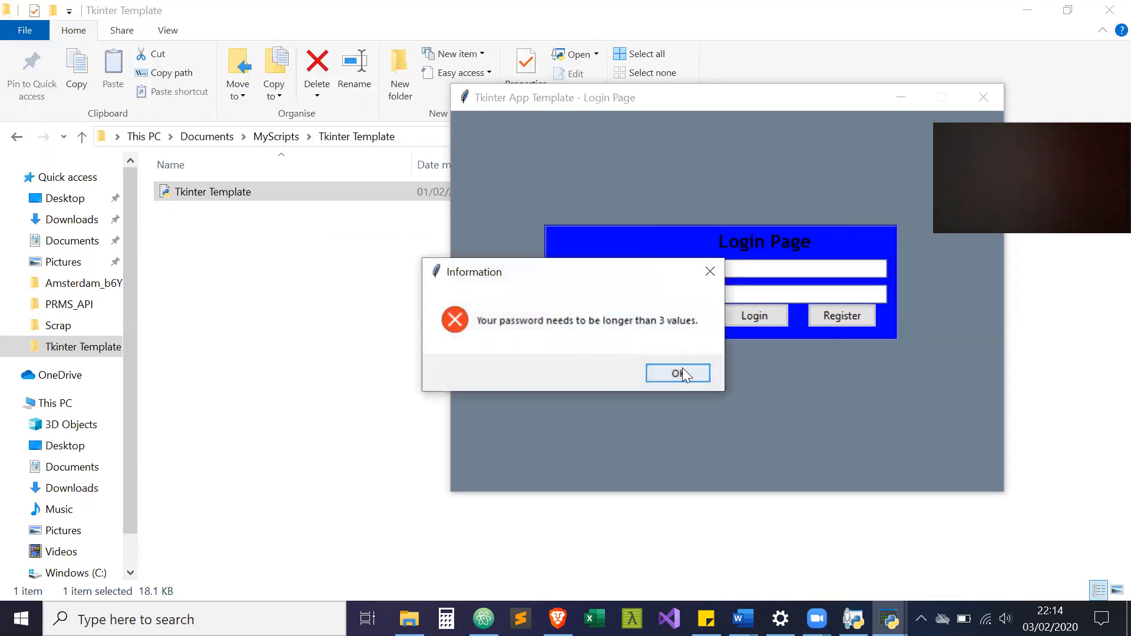
pyautogui.click(676, 373)
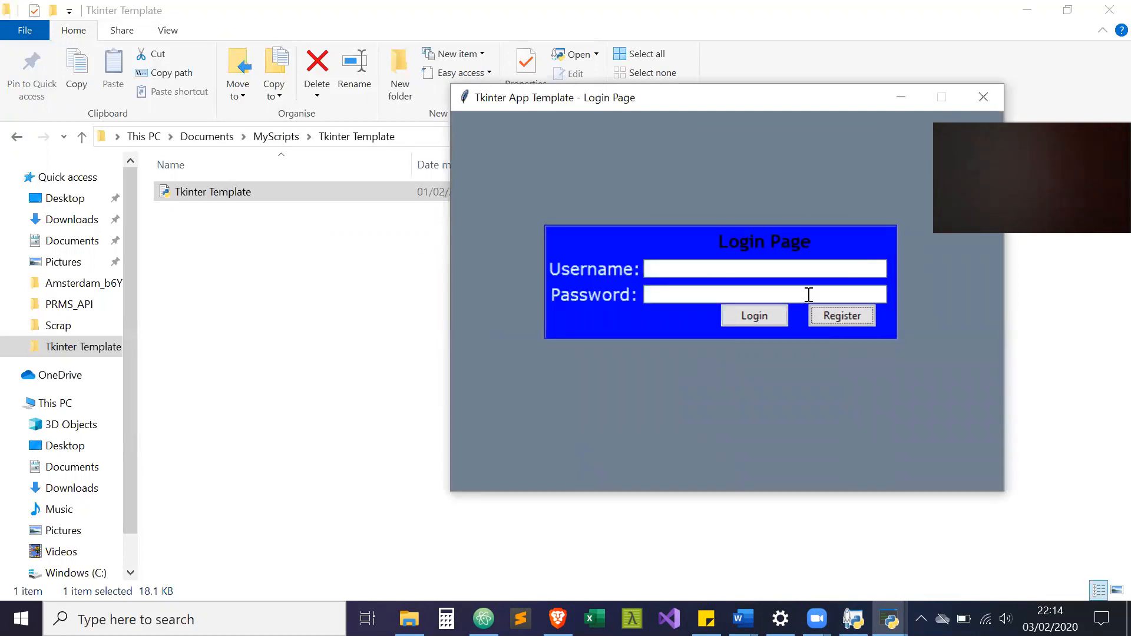
# - Create the admin account with a five-character password and acknowledge that its details were stored
pyautogui.click(841, 315)
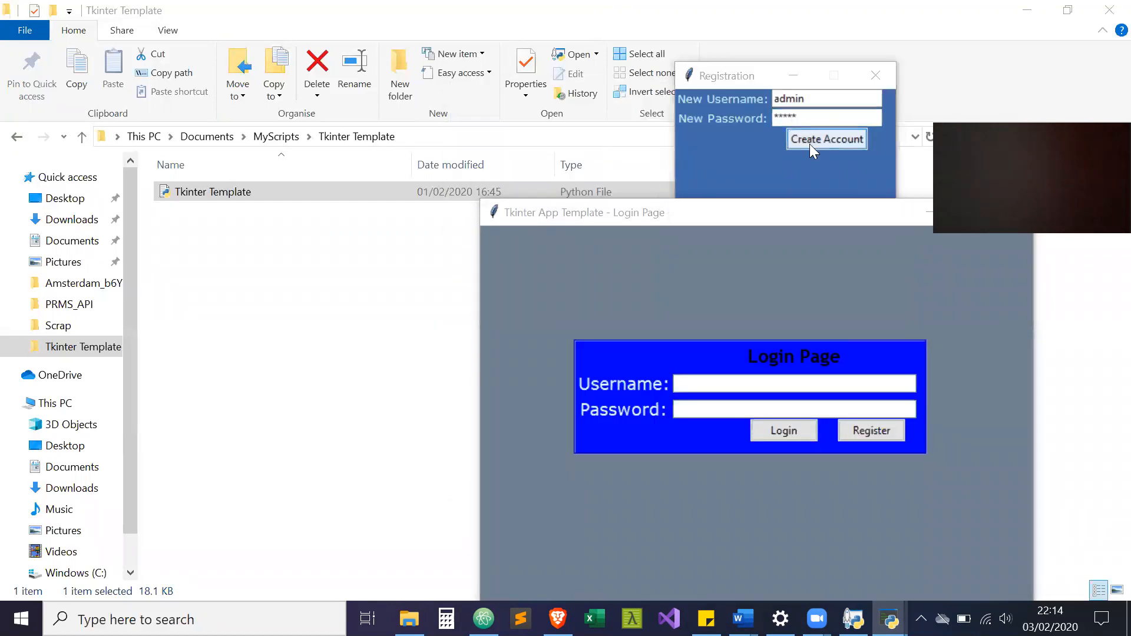
pyautogui.click(826, 139)
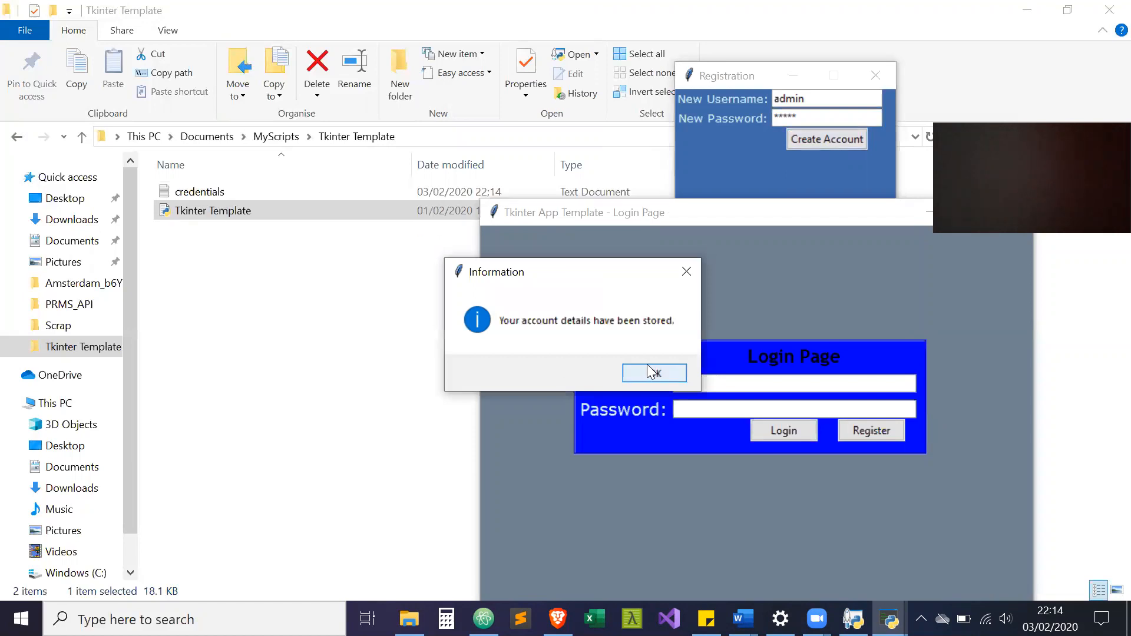
pyautogui.click(654, 372)
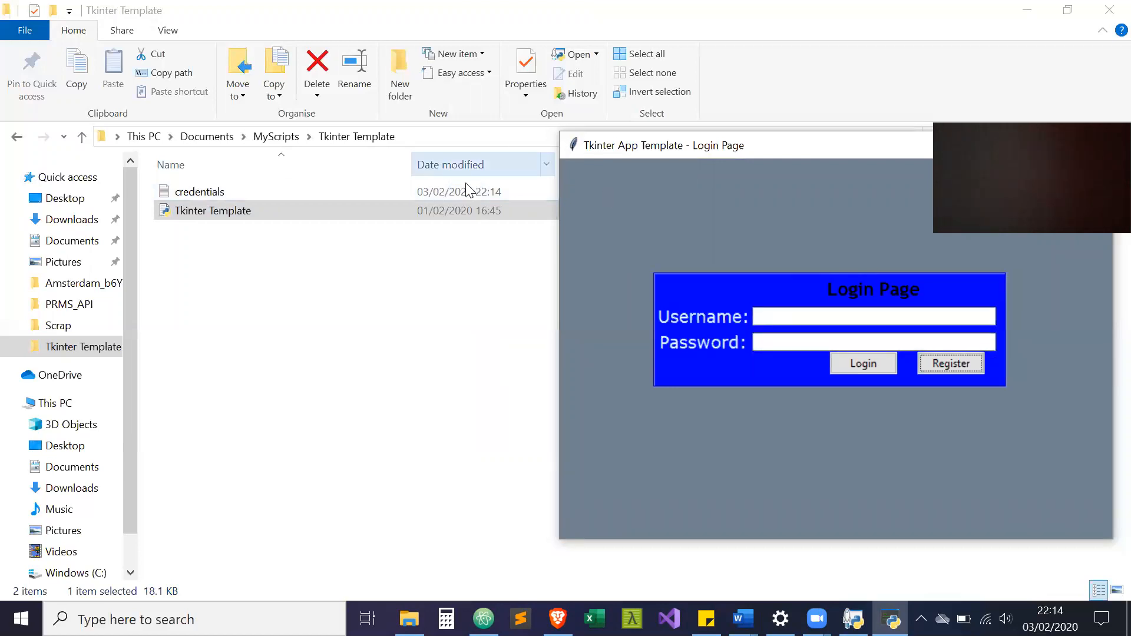
# - View the stored admin username and password in credentials.txt, then minimize Notepad
pyautogui.doubleClick(200, 190)
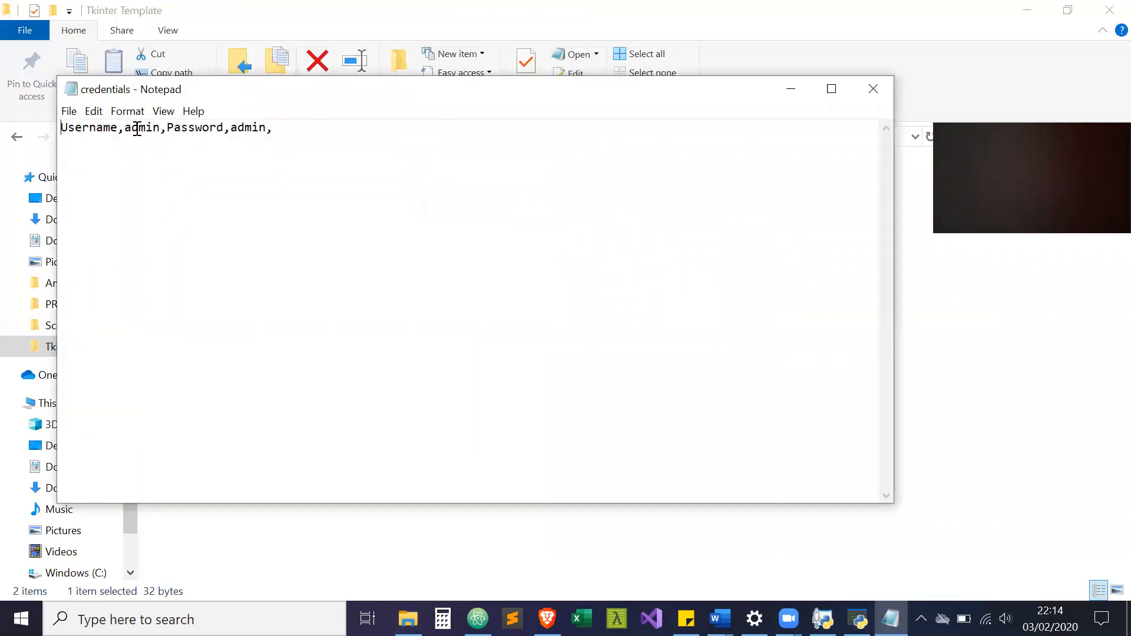
pyautogui.moveTo(123, 127); pyautogui.dragTo(272, 128)
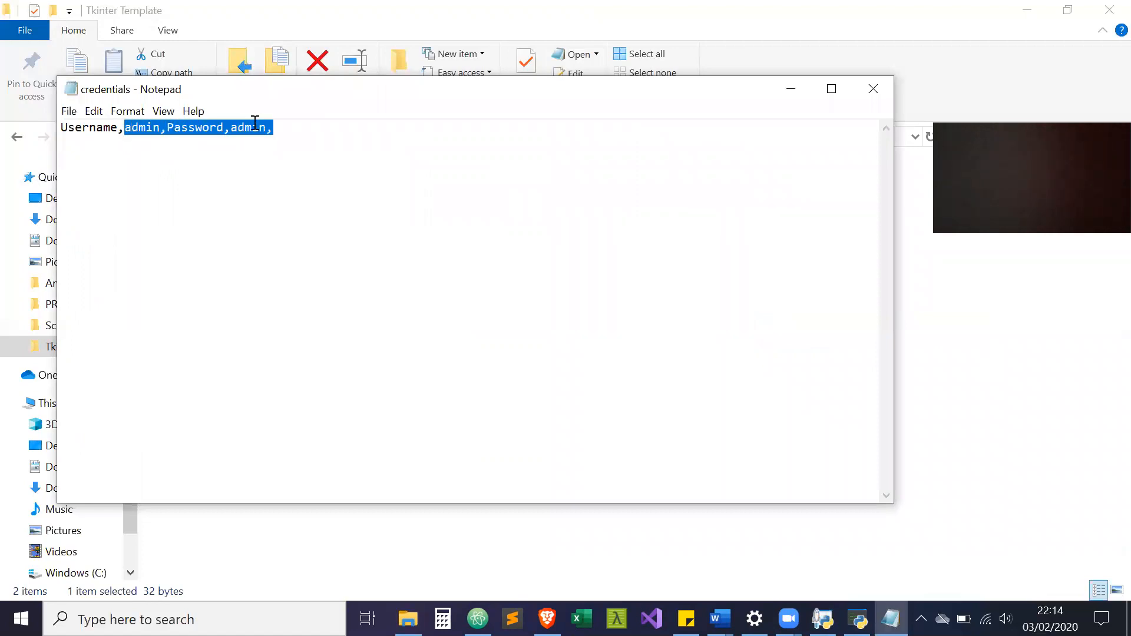
pyautogui.click(762, 106)
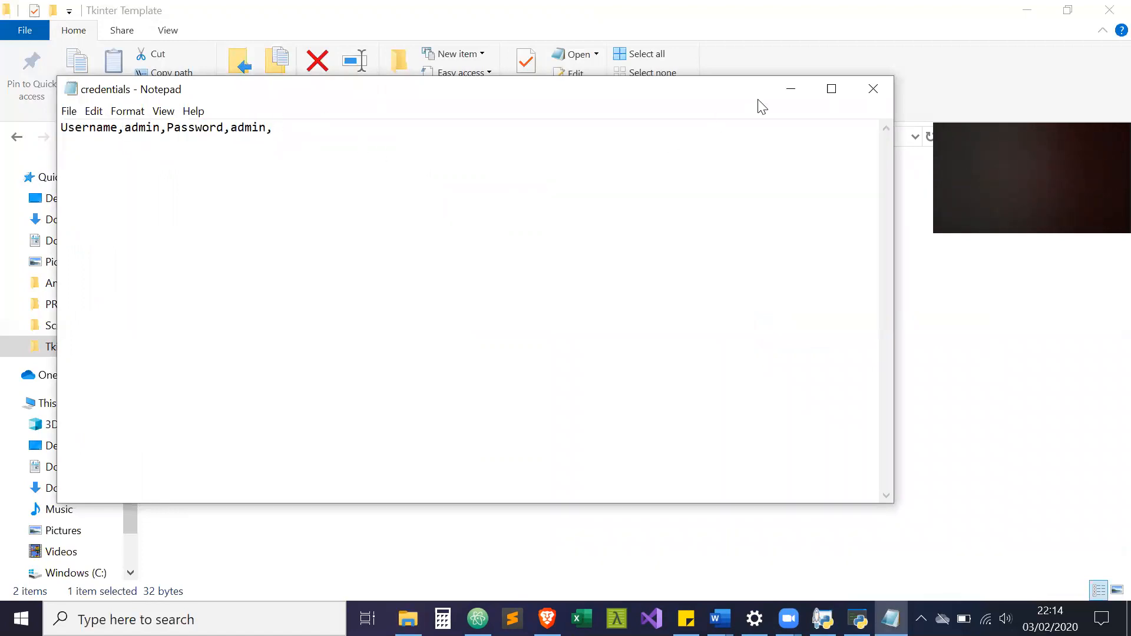
pyautogui.click(873, 89)
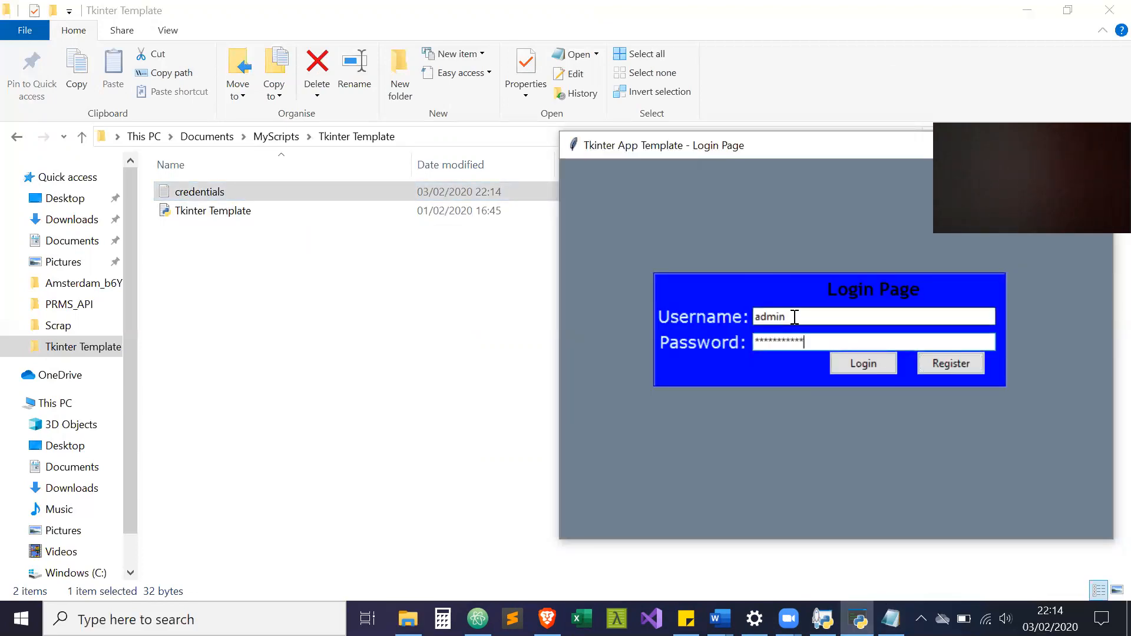
# - Fail a login as admin with a wrong password, then log in correctly and dismiss the welcome message
pyautogui.click(863, 363)
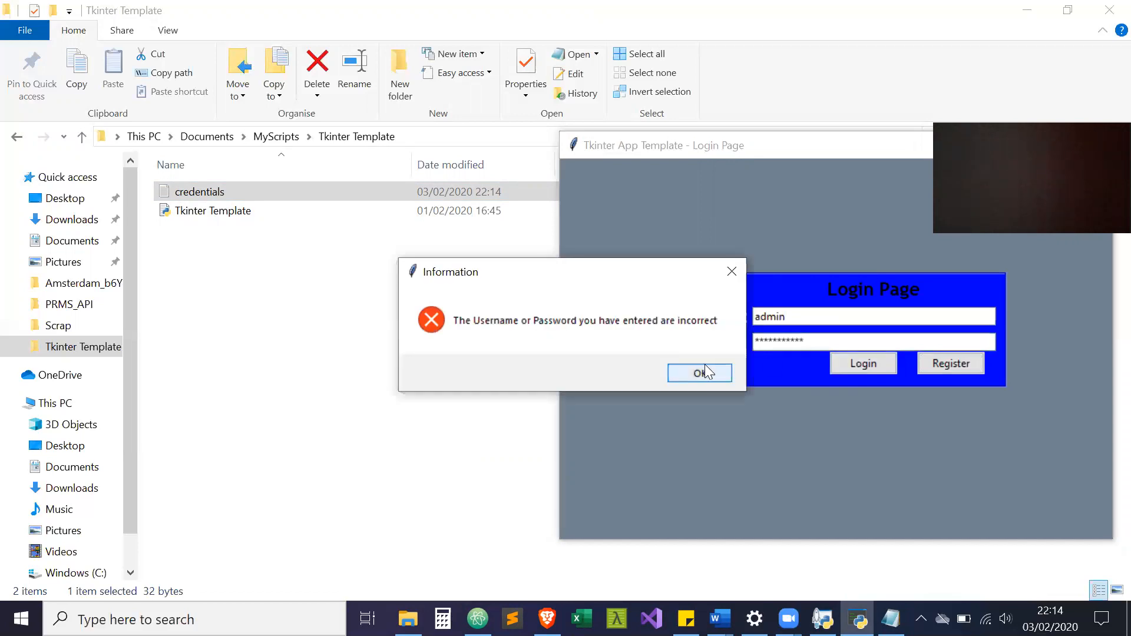
pyautogui.click(698, 373)
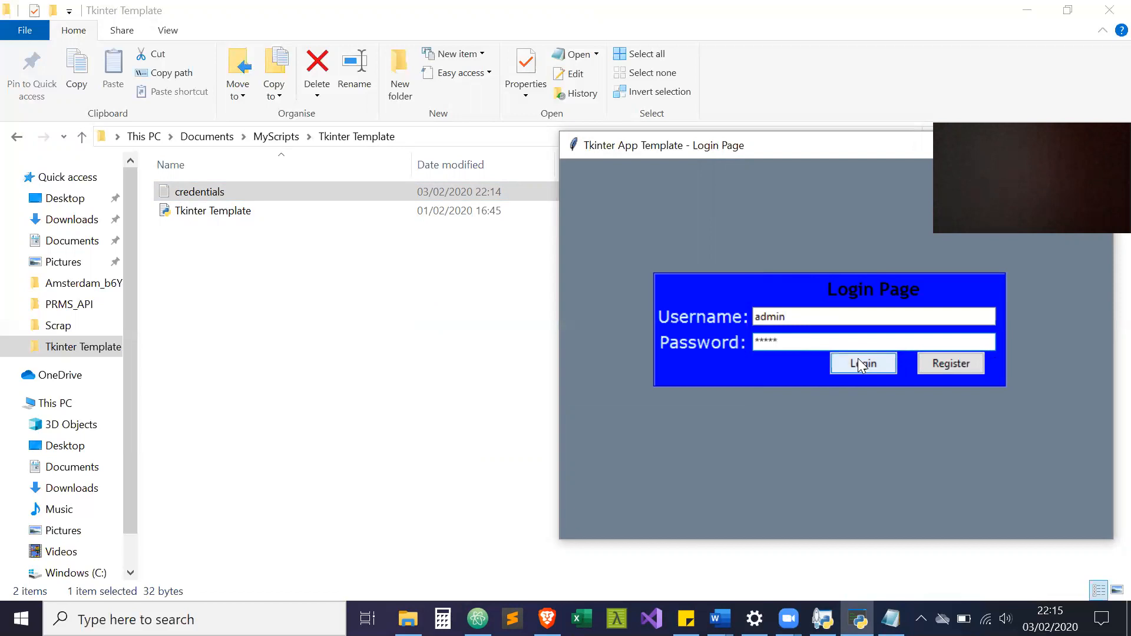
pyautogui.click(863, 363)
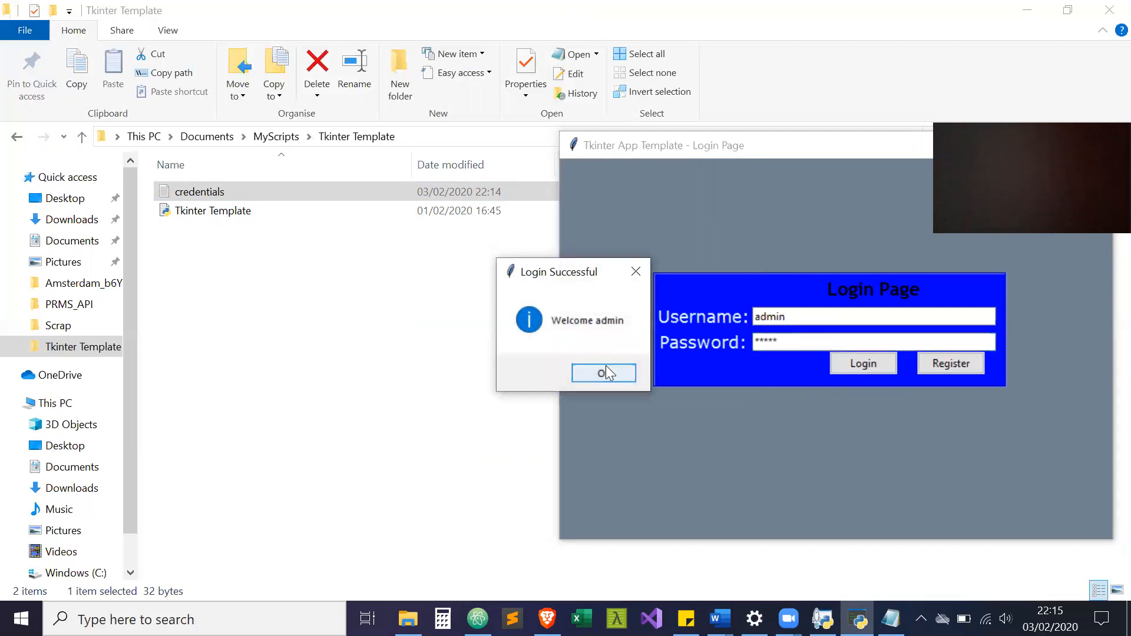
pyautogui.click(603, 373)
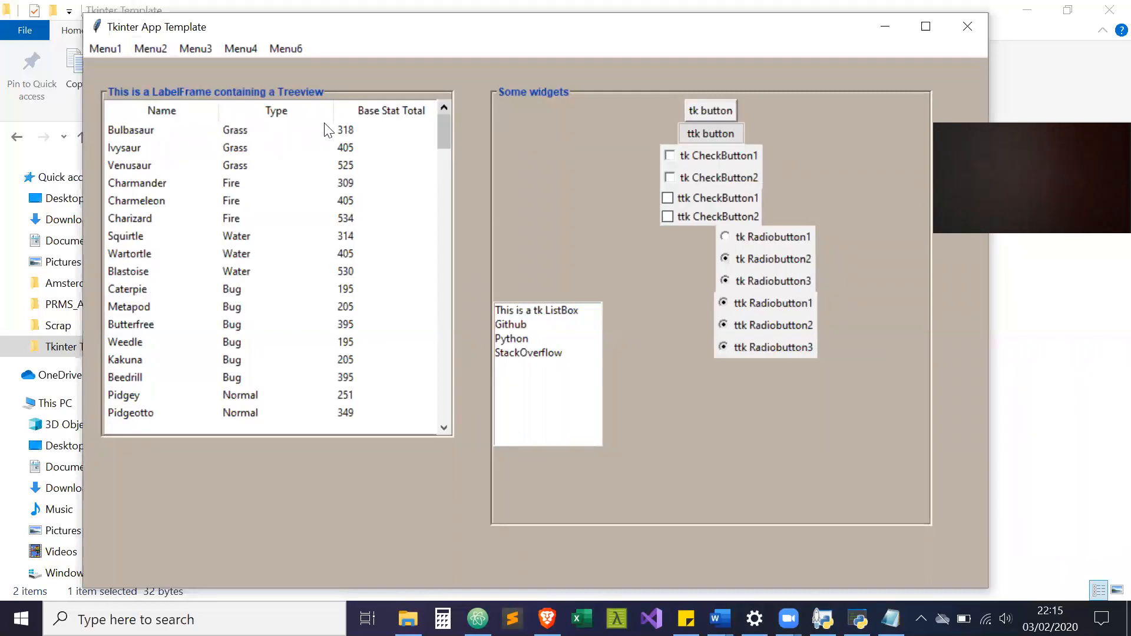
pyautogui.moveTo(428, 135)
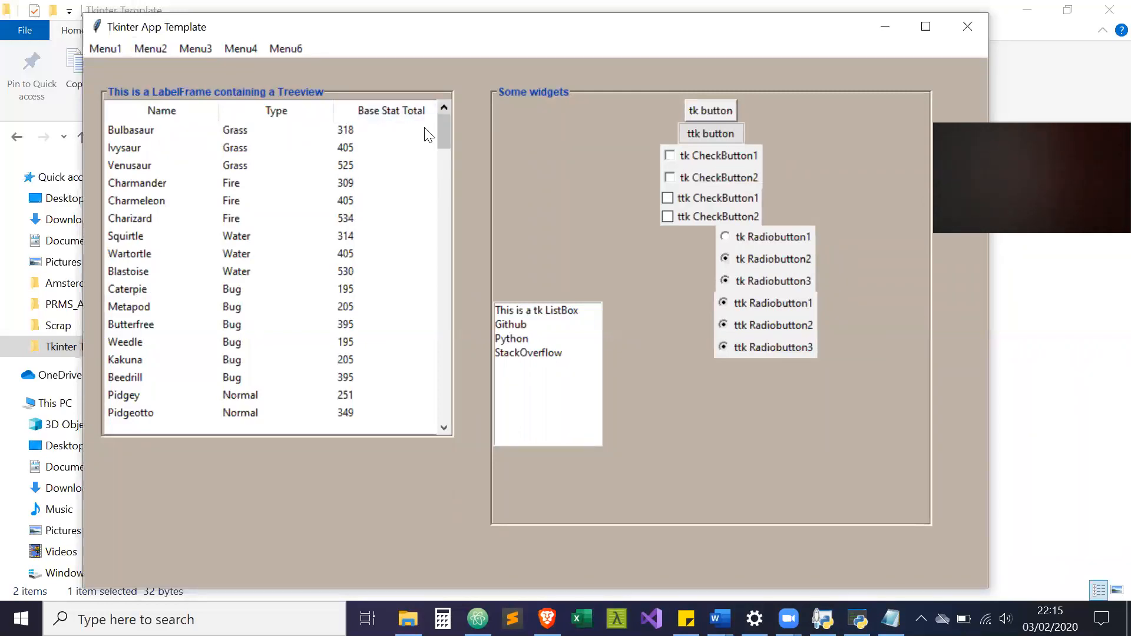
# - Select Github and other entries in the sample ListBox
pyautogui.scroll(-3)
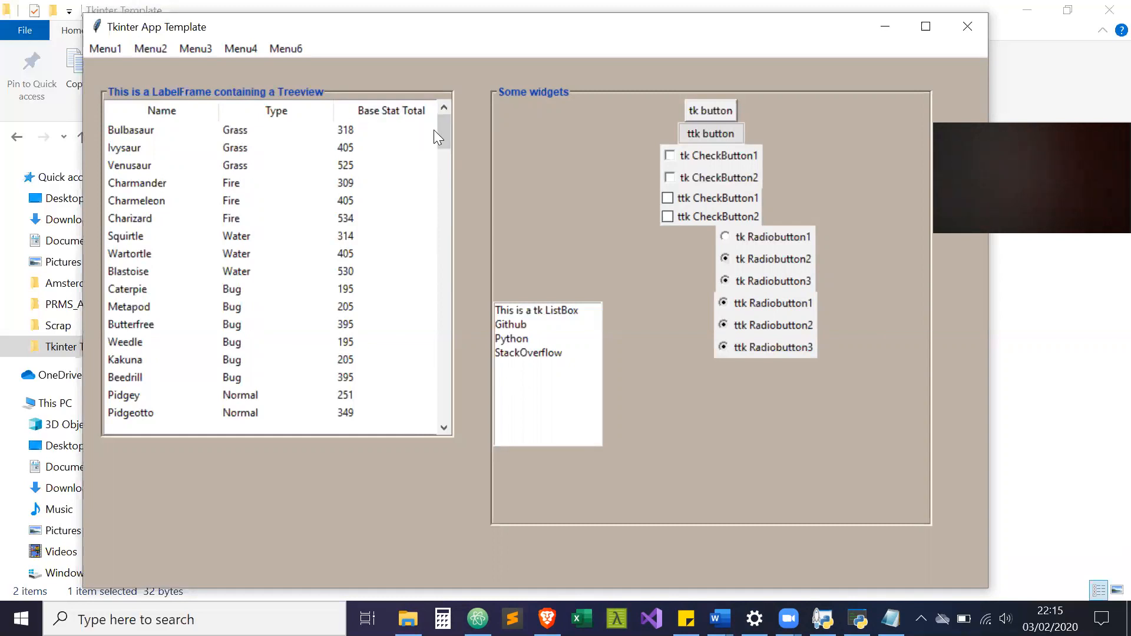
pyautogui.click(511, 324)
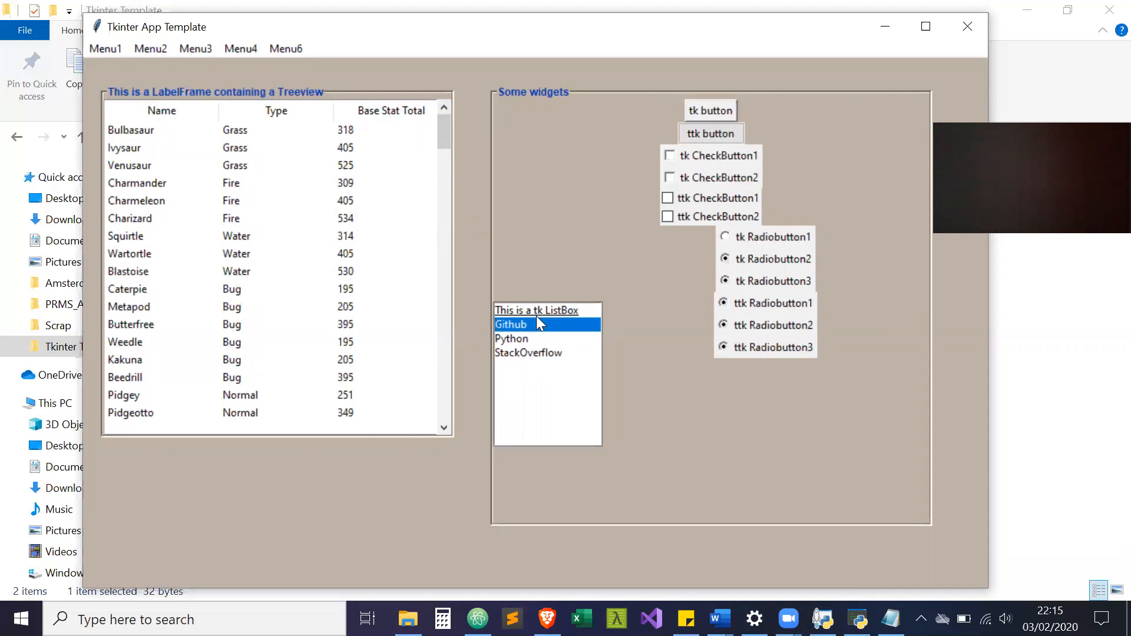
pyautogui.click(537, 310)
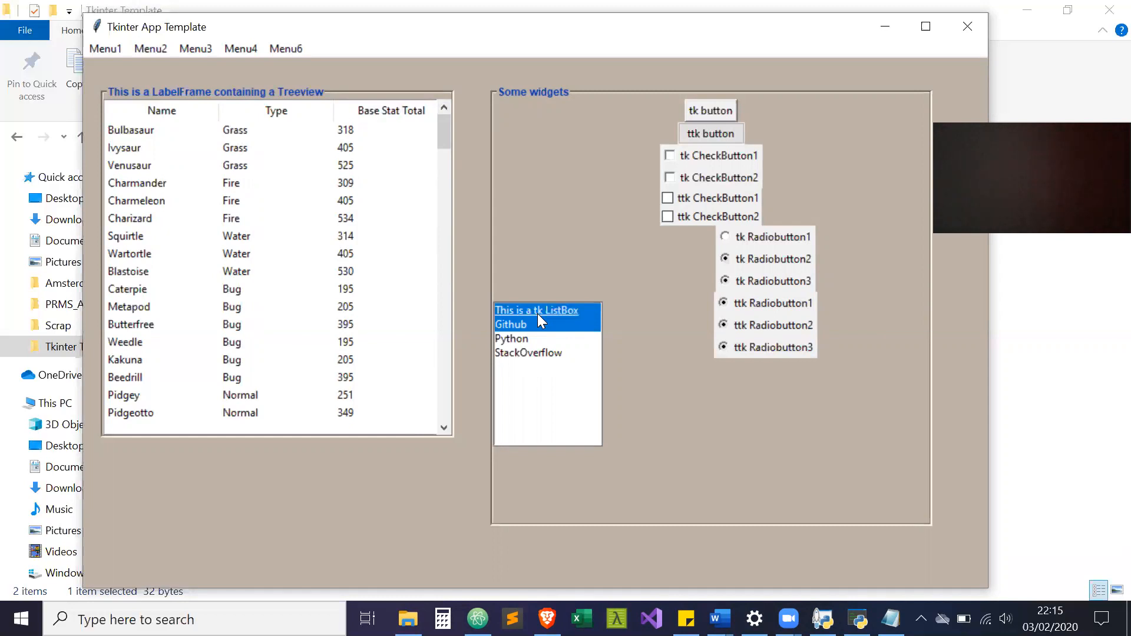
pyautogui.click(529, 353)
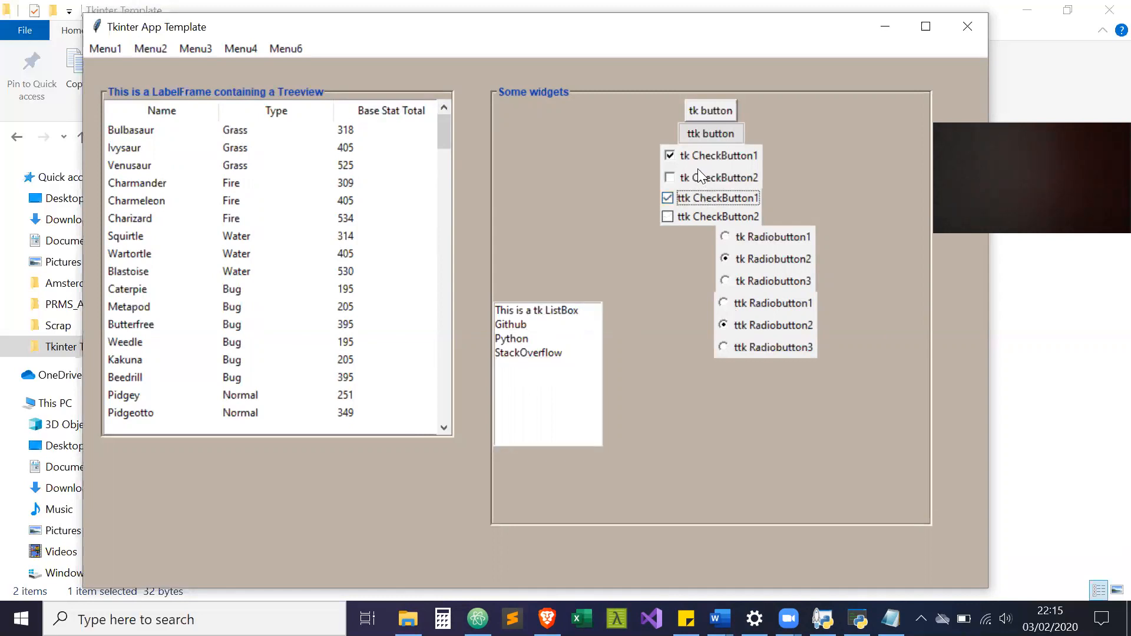
# - Toggle the tk and ttk check options leaving none ticked, and try the tk sample button
pyautogui.click(669, 155)
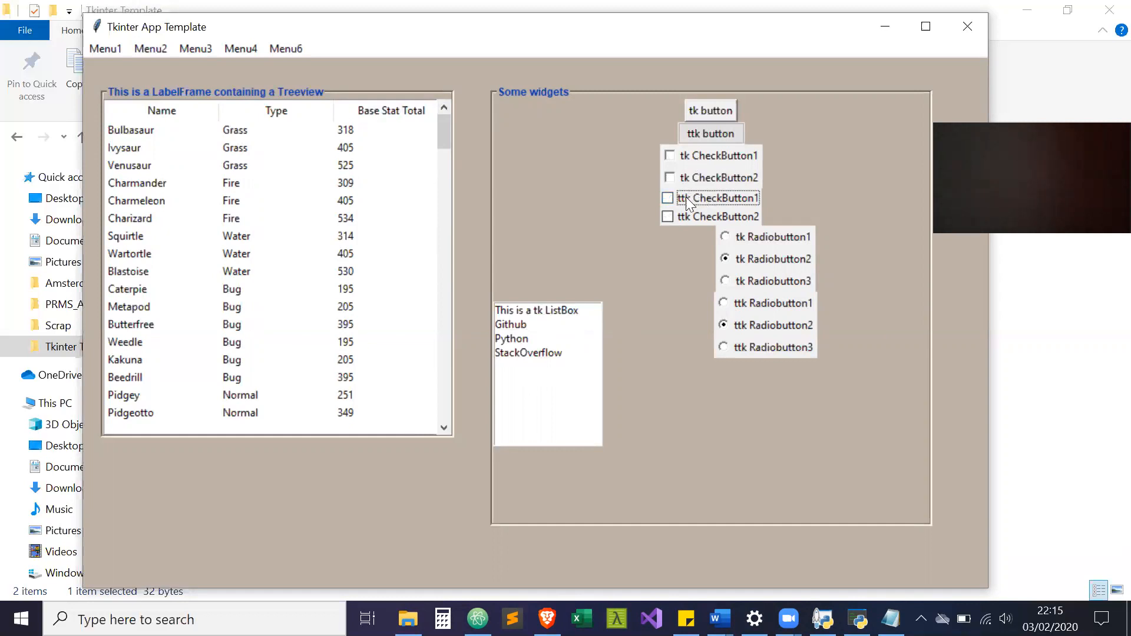
pyautogui.click(667, 198)
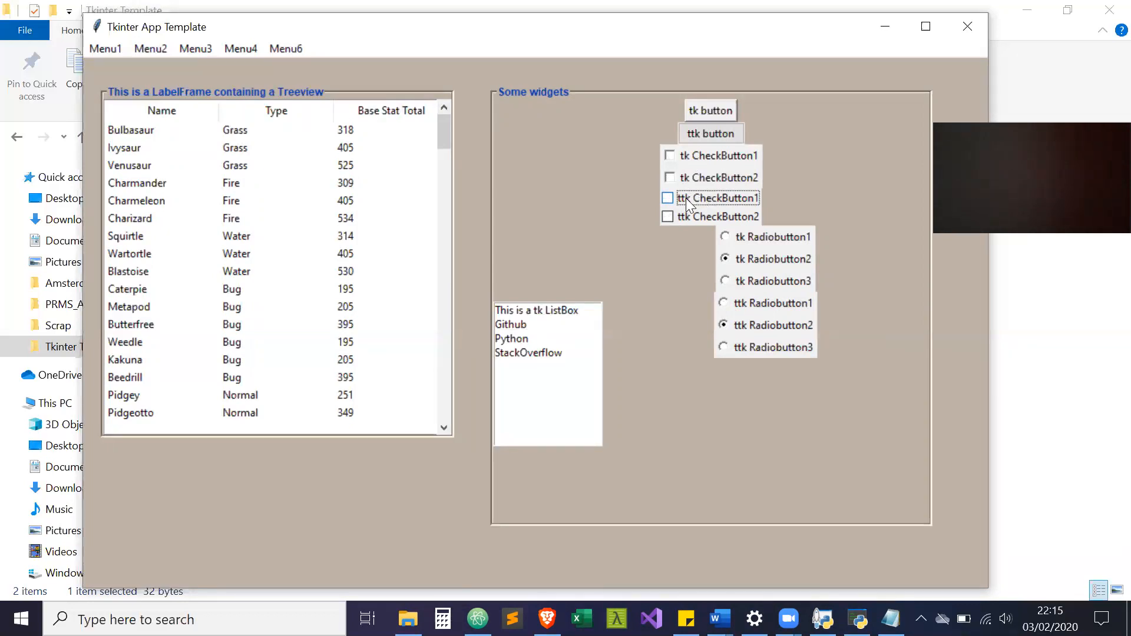
pyautogui.click(667, 197)
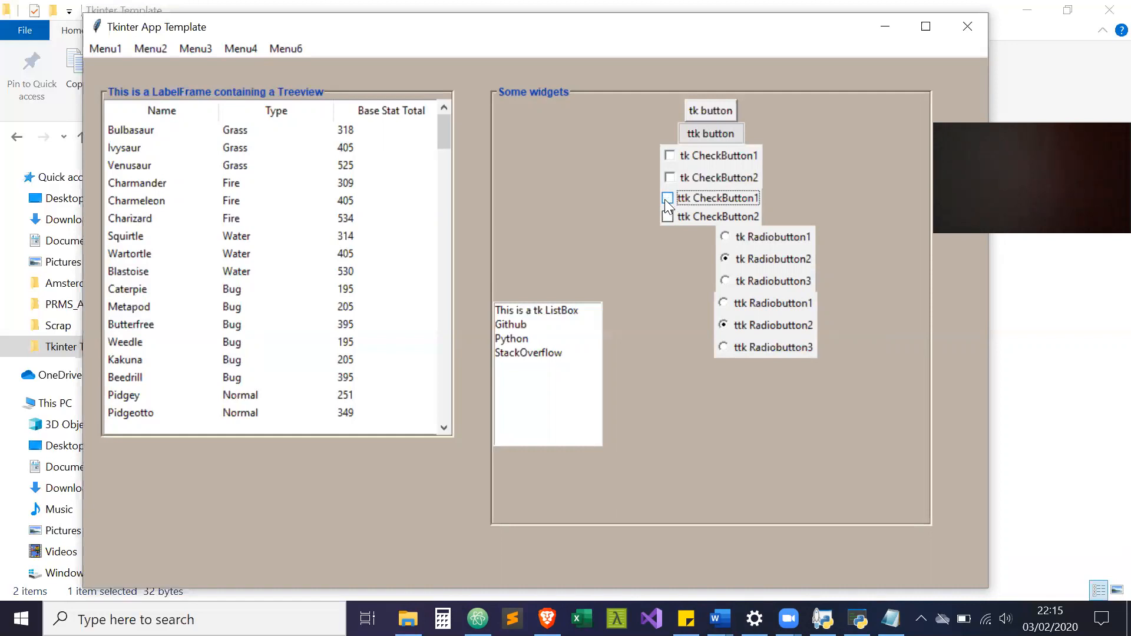
pyautogui.click(669, 155)
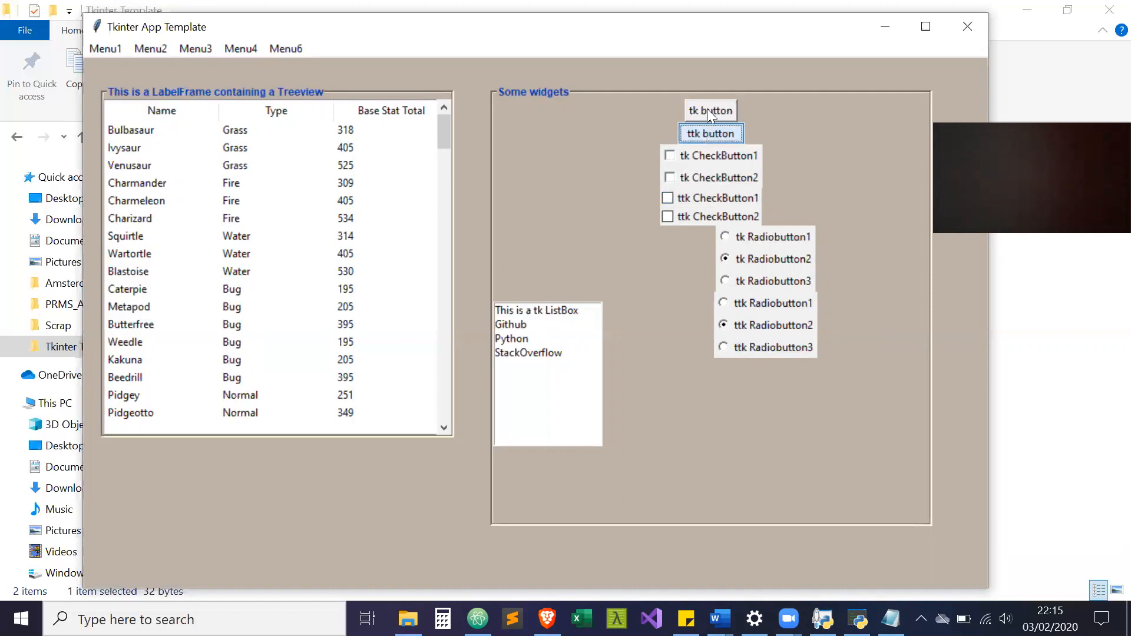
pyautogui.click(217, 219)
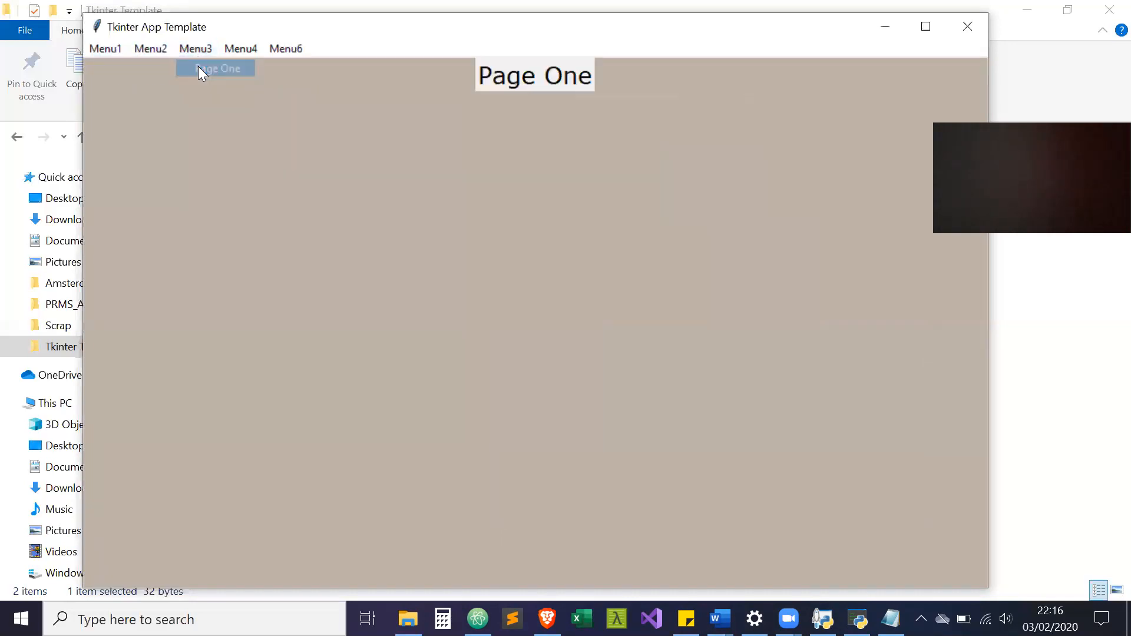
# - Move through the demo pages via Menu4 and Menu5 until Page Four shows, bringing up the new-window option
pyautogui.click(240, 48)
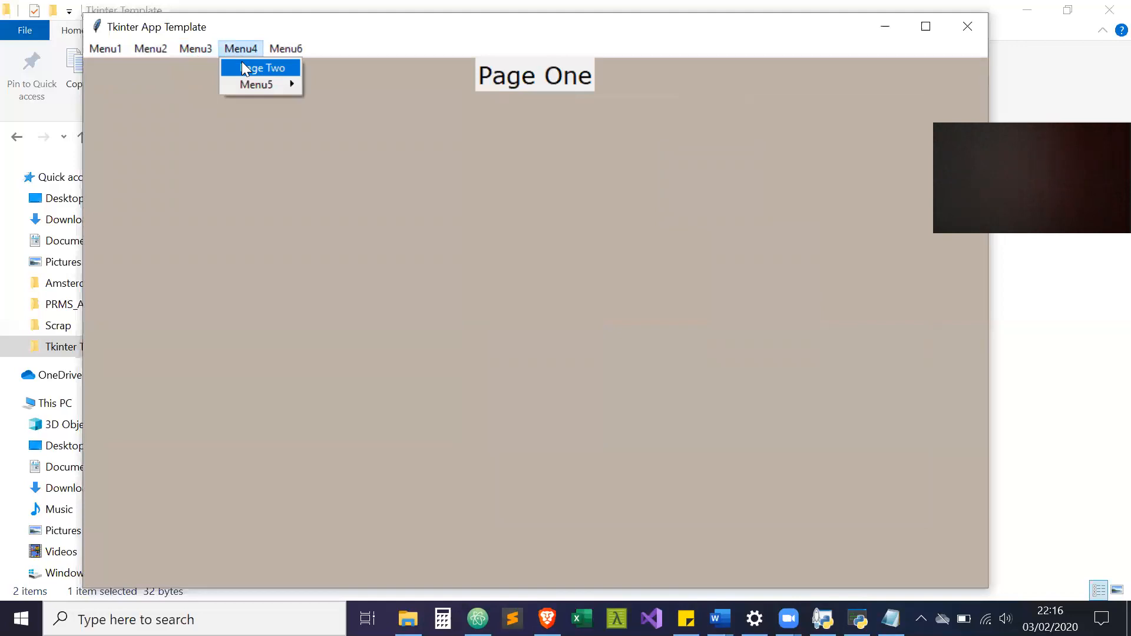
pyautogui.click(262, 67)
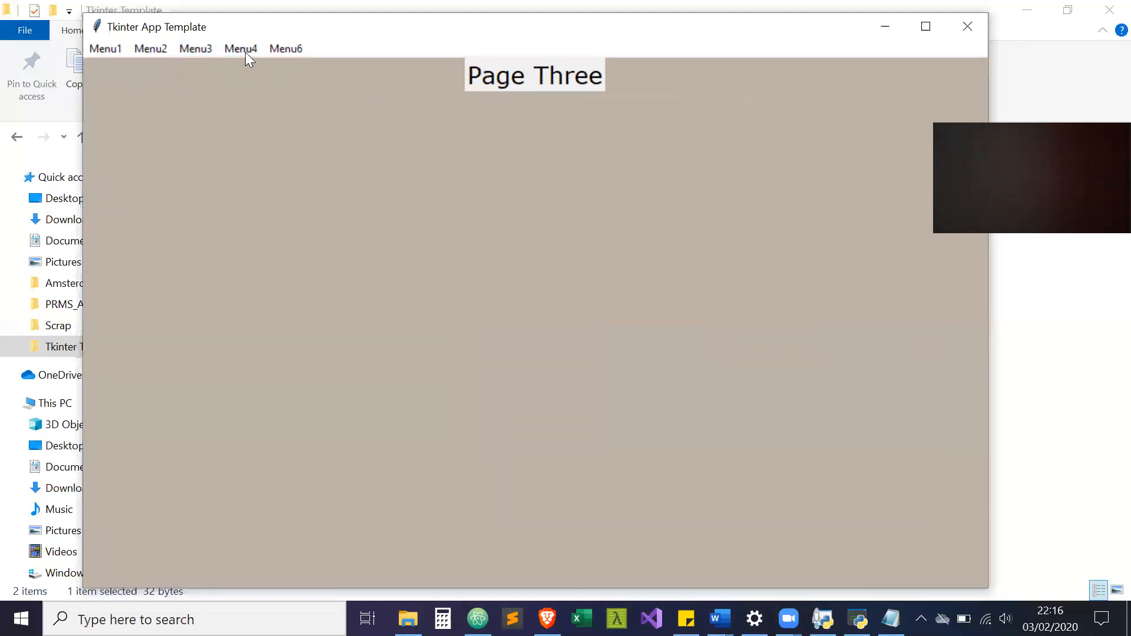
pyautogui.click(285, 49)
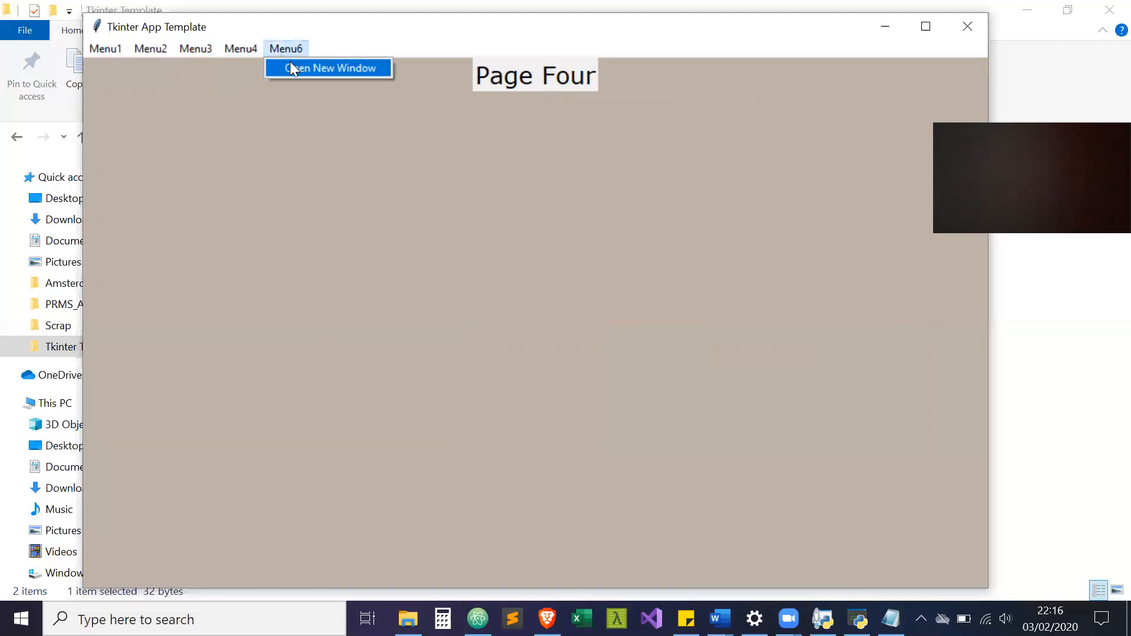
pyautogui.click(327, 67)
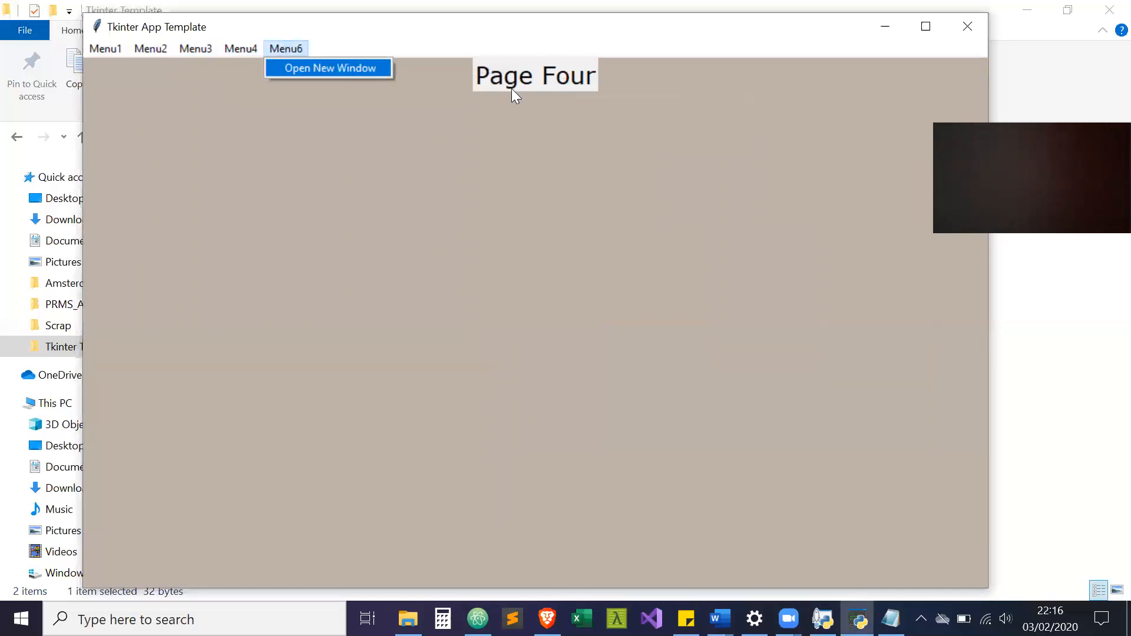
pyautogui.click(327, 68)
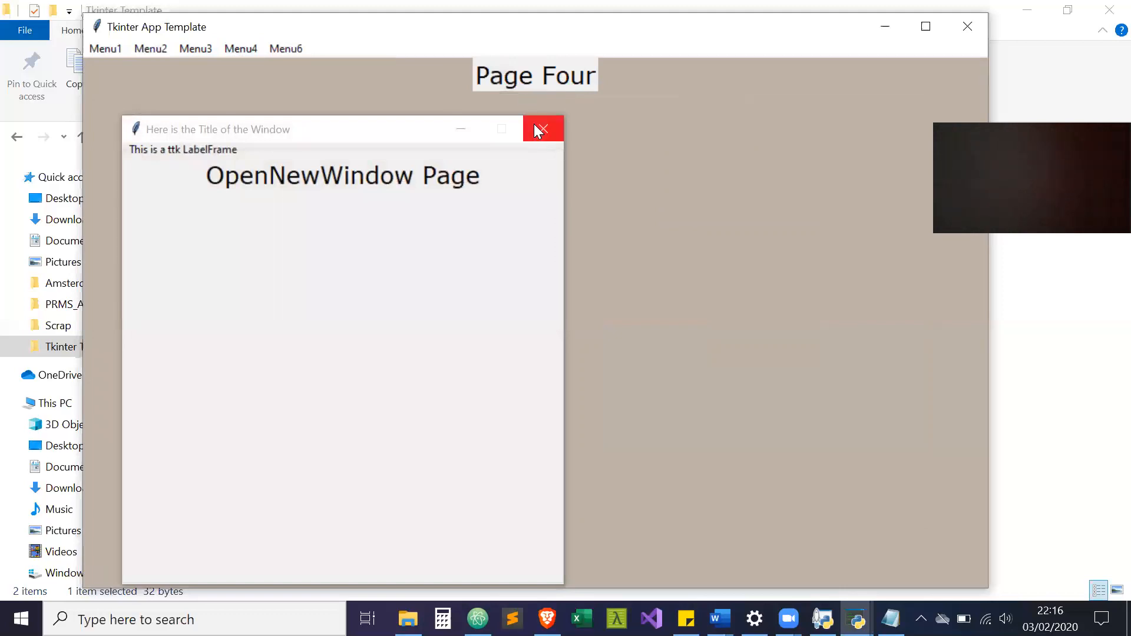
pyautogui.moveTo(542, 130)
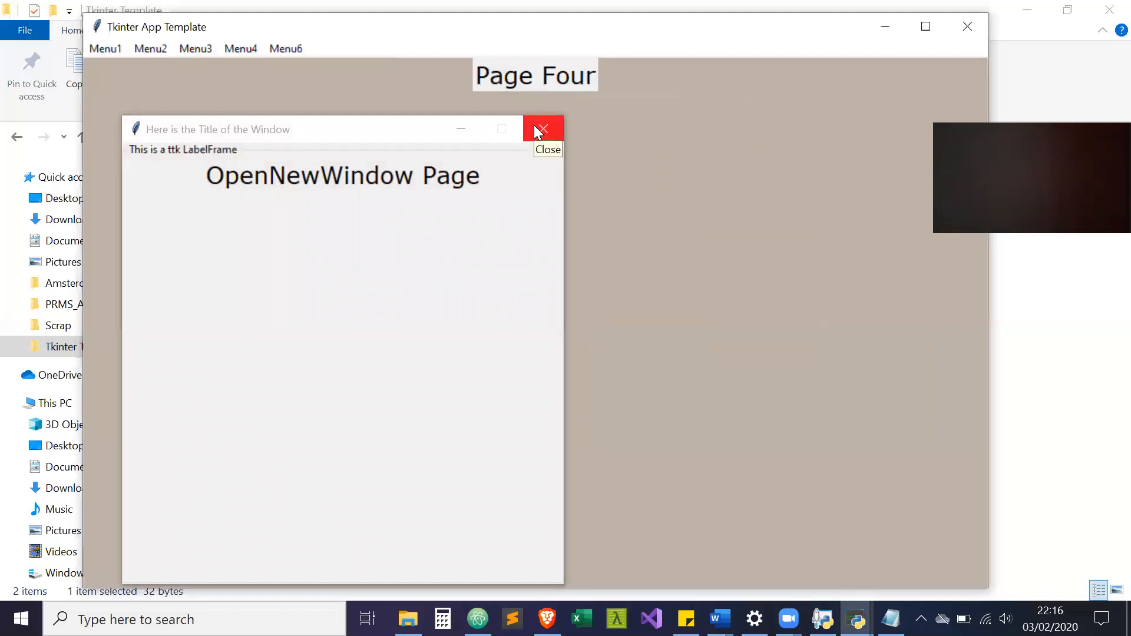
pyautogui.click(541, 129)
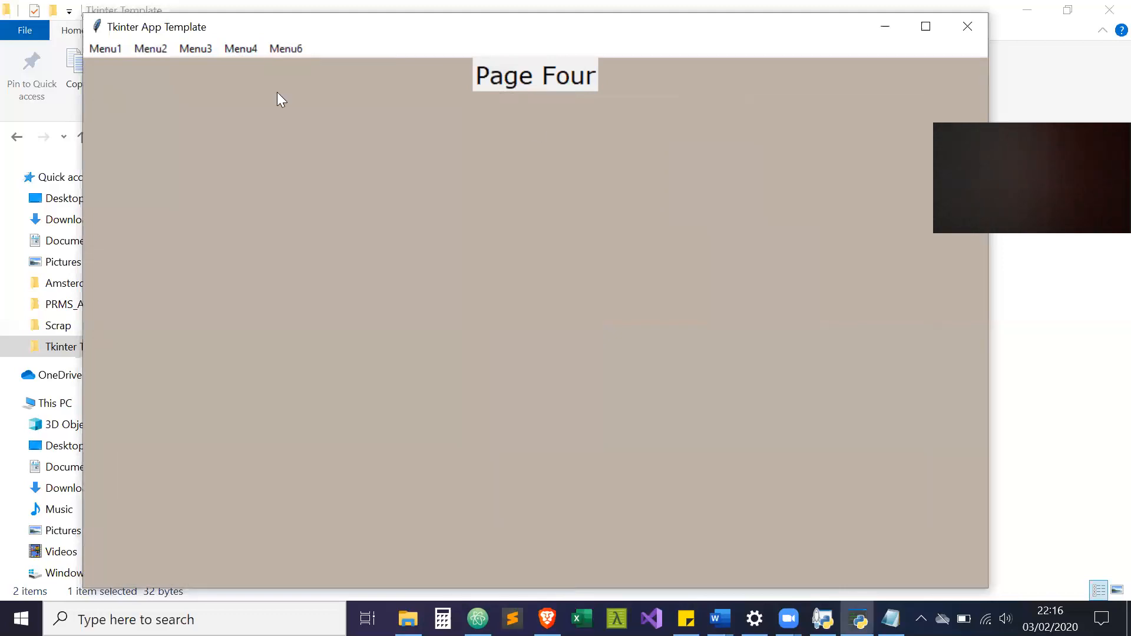
pyautogui.click(105, 48)
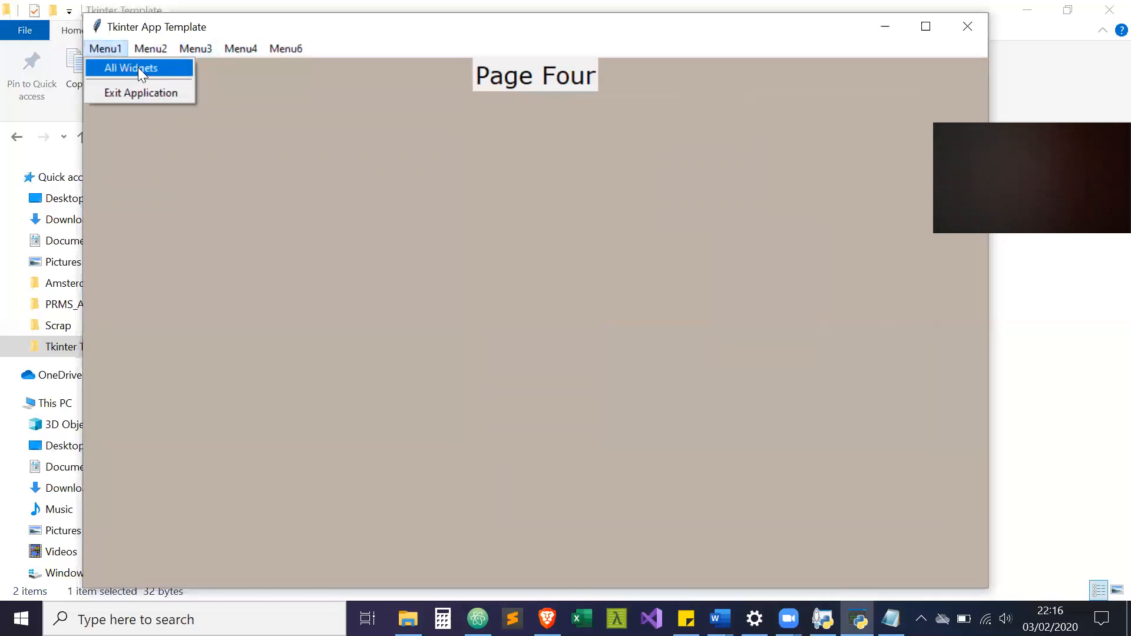
# - Return to All Widgets via Menu1, scroll the treeview to Gloom and Poliwag, and peek at Menu4 without changing page
pyautogui.click(131, 68)
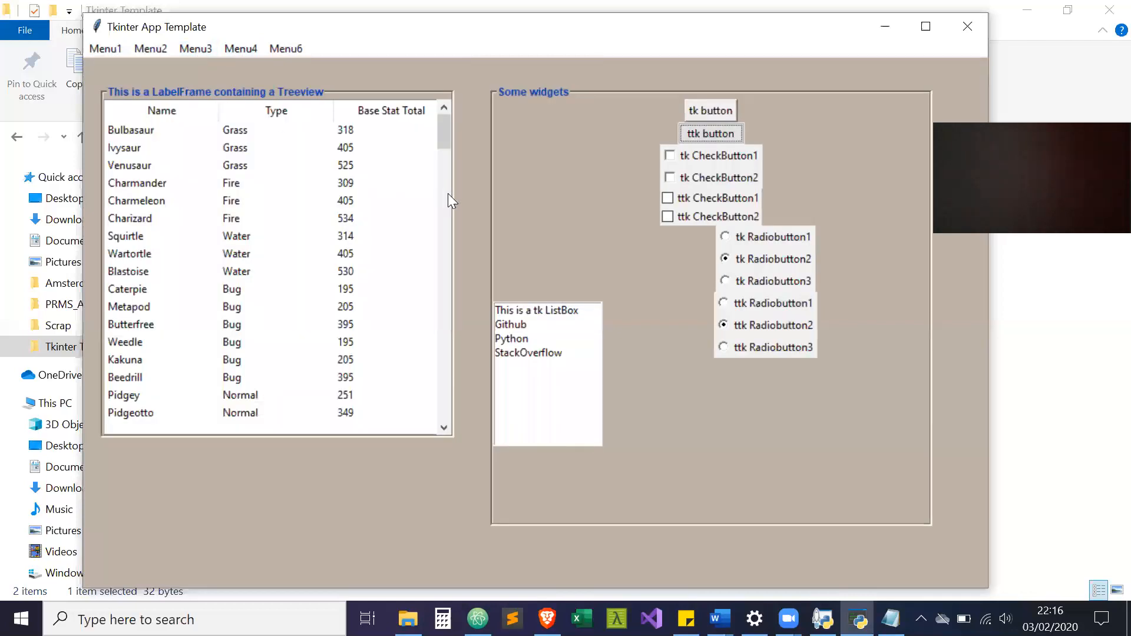
pyautogui.scroll(-3)
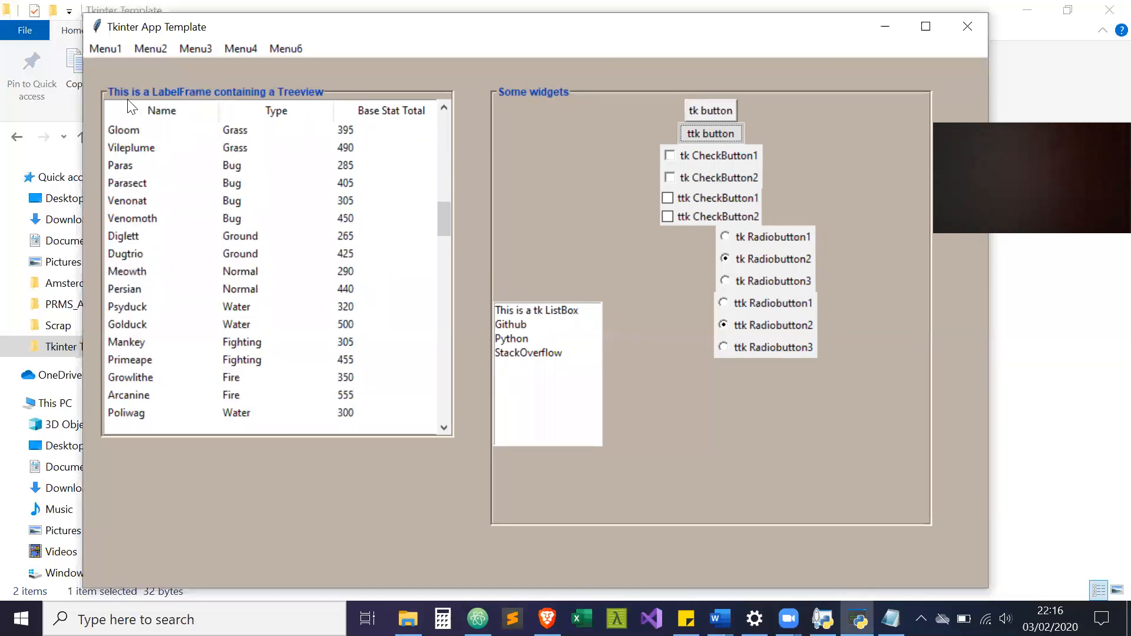
pyautogui.moveTo(563, 98)
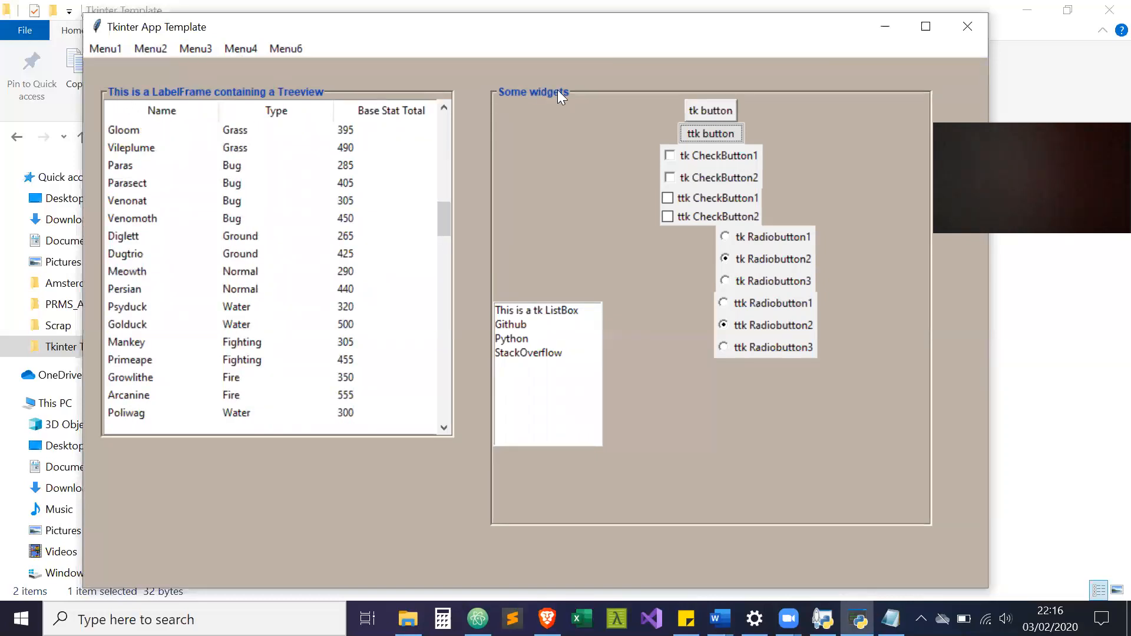
pyautogui.moveTo(532, 249)
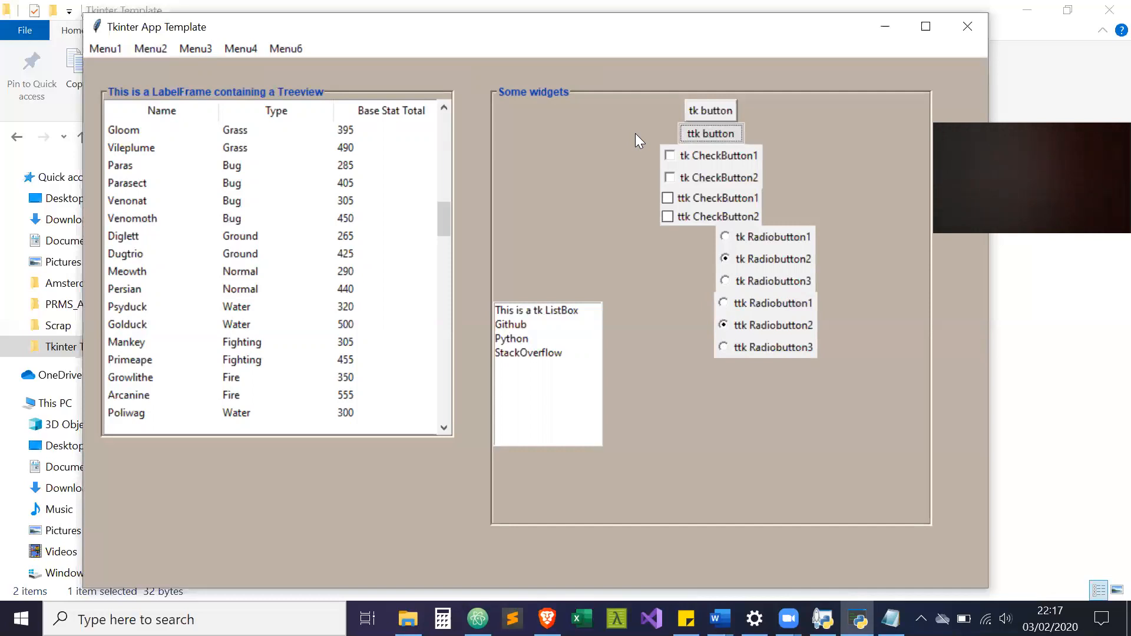
pyautogui.click(240, 48)
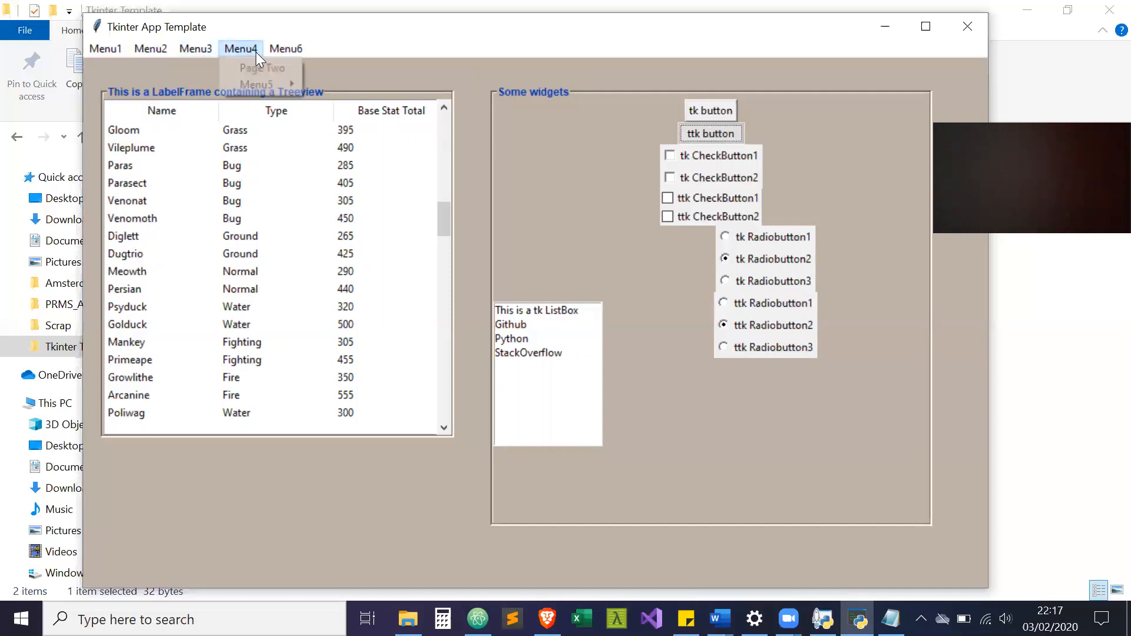
pyautogui.click(240, 48)
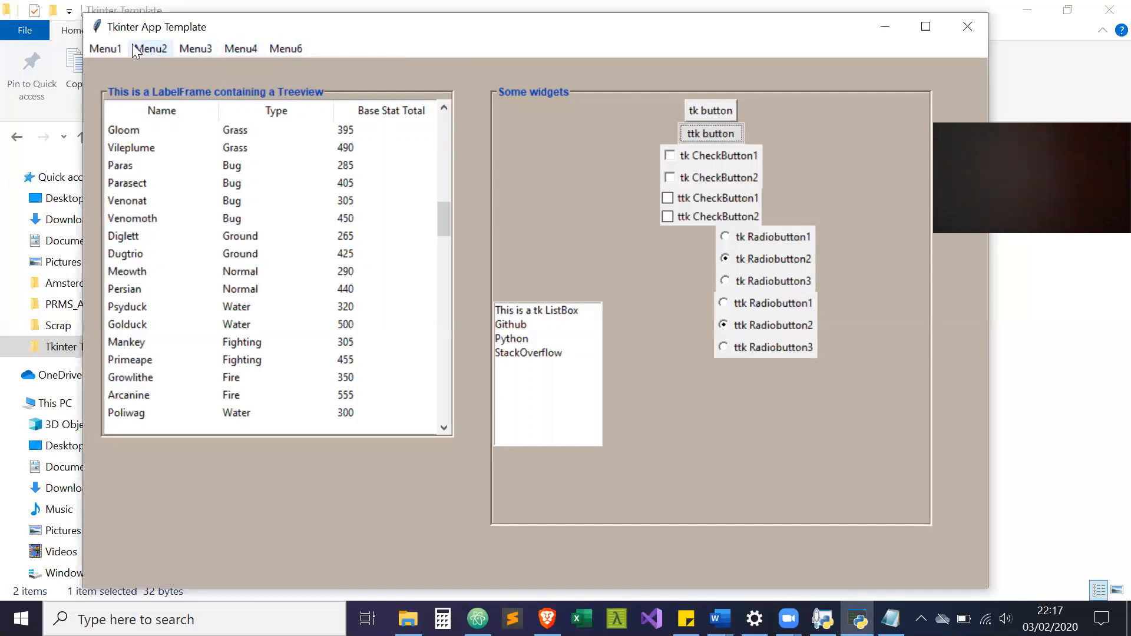
# - Exit the application via Menu1 > Exit Application, returning to File Explorer
pyautogui.click(105, 48)
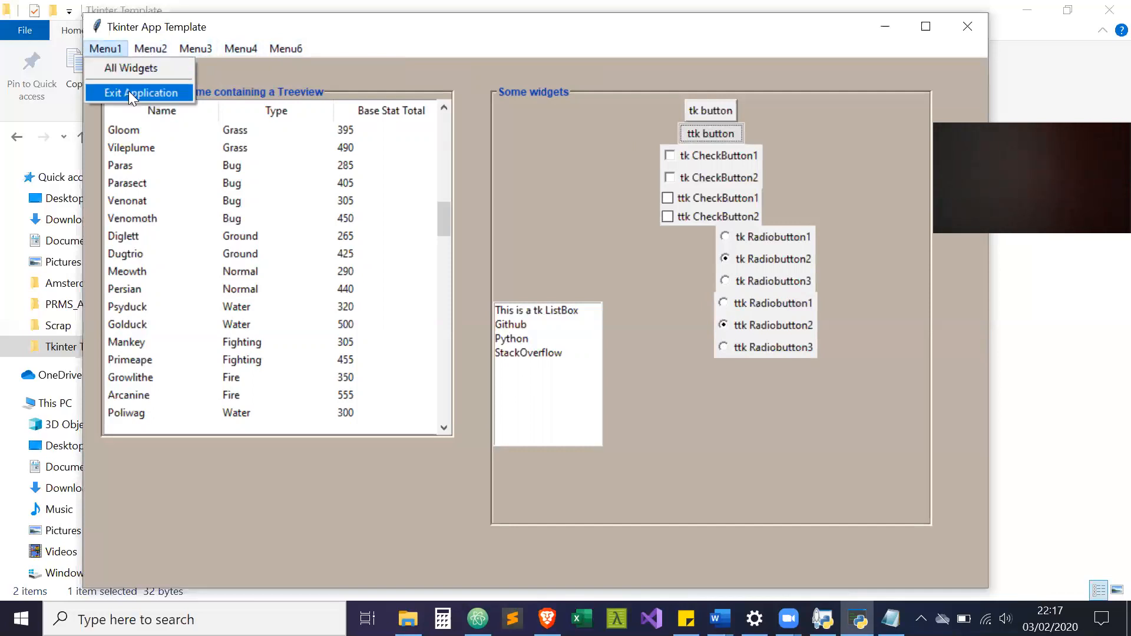
pyautogui.click(141, 92)
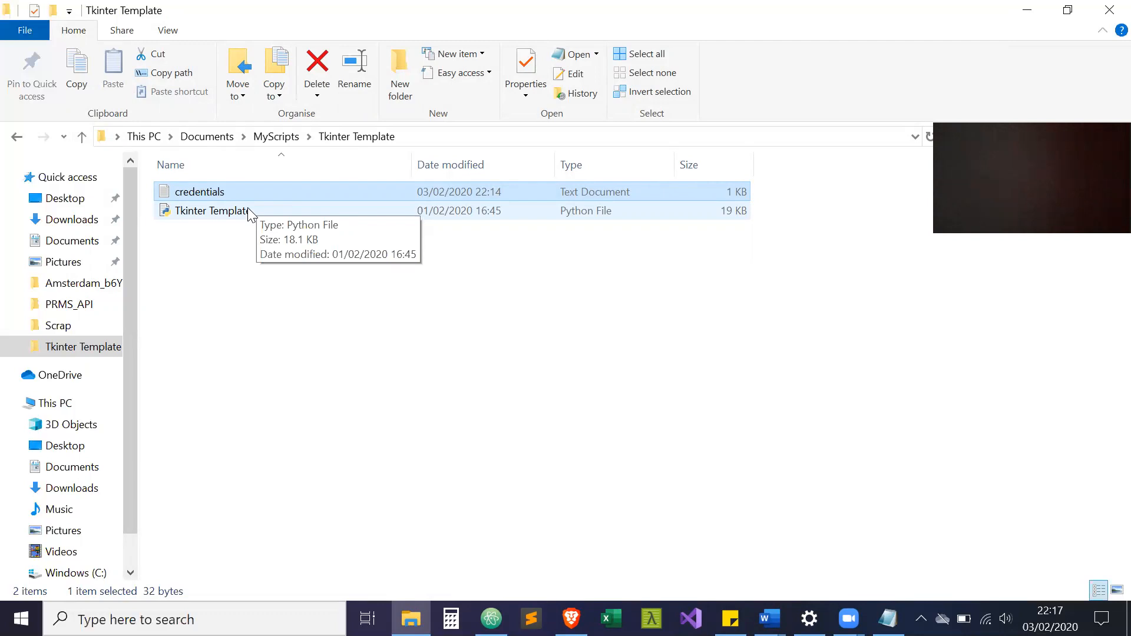
pyautogui.moveTo(655, 157)
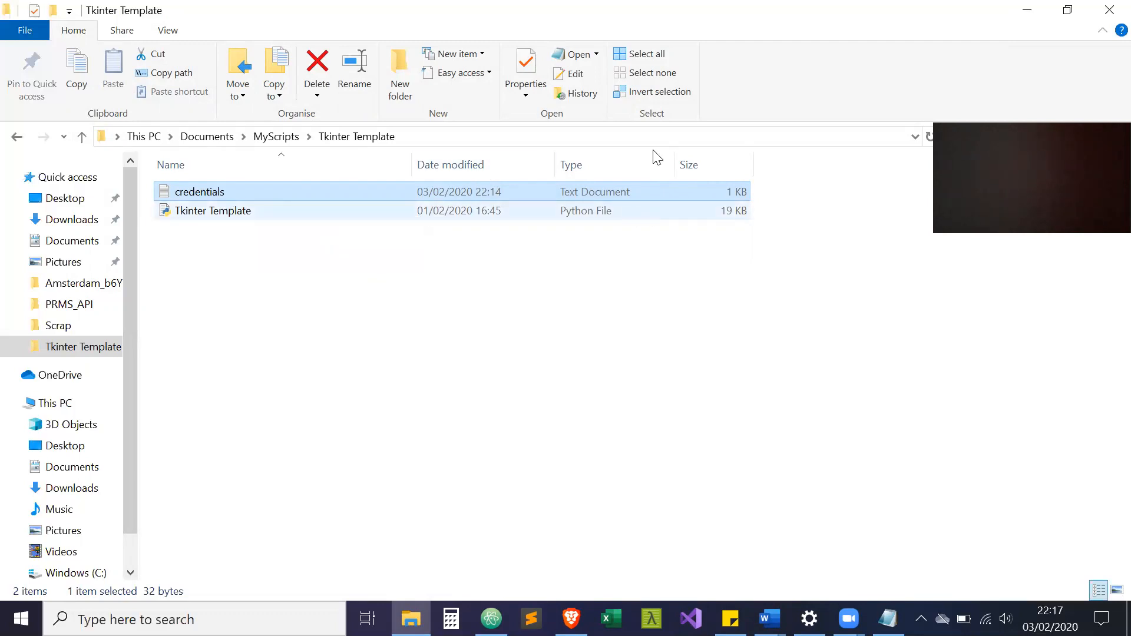